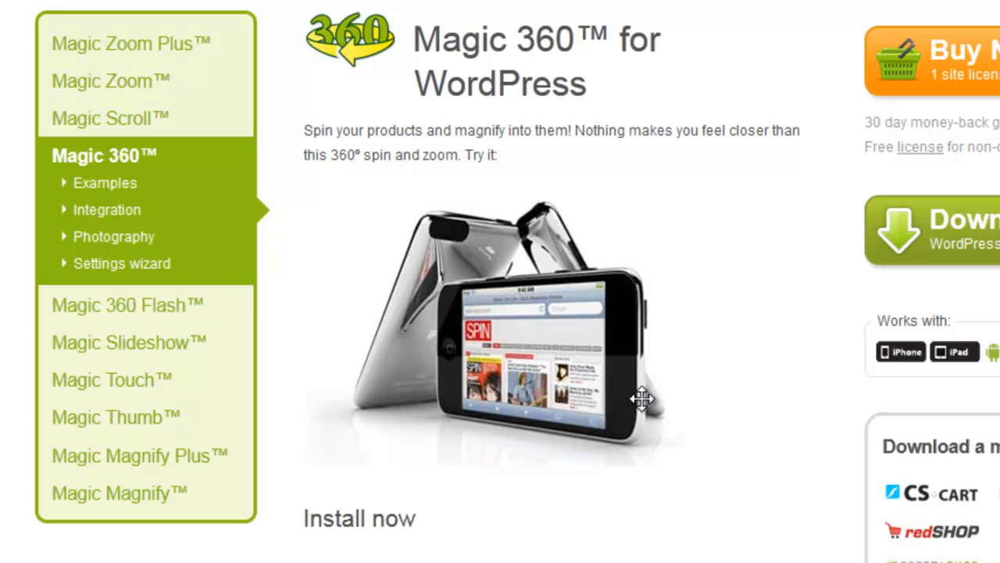
Download mod_wordpress_magic360.zip from the Magic 360 page's WordPress module link
left_click_drag(641, 400, 357, 382)
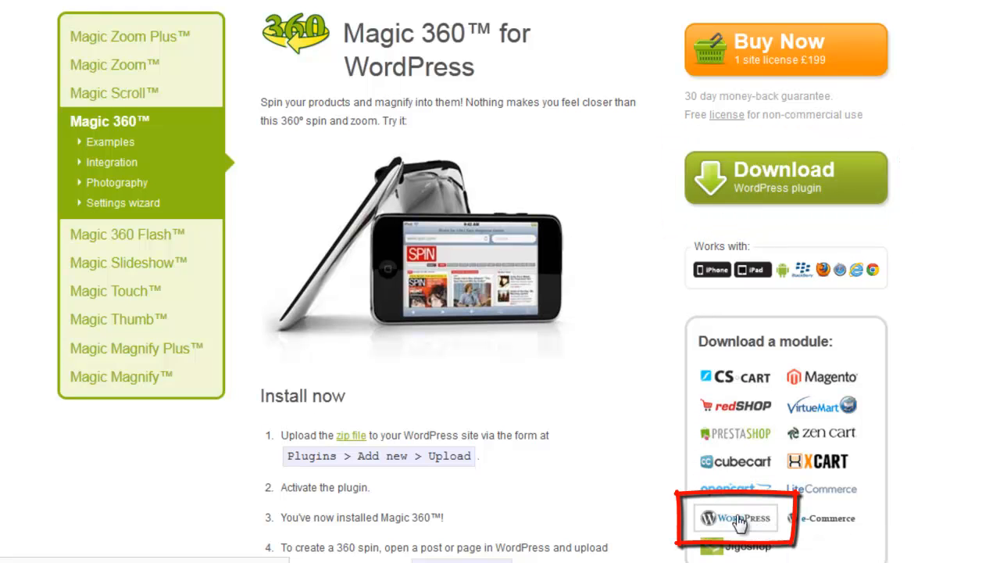
mouse_move(737, 525)
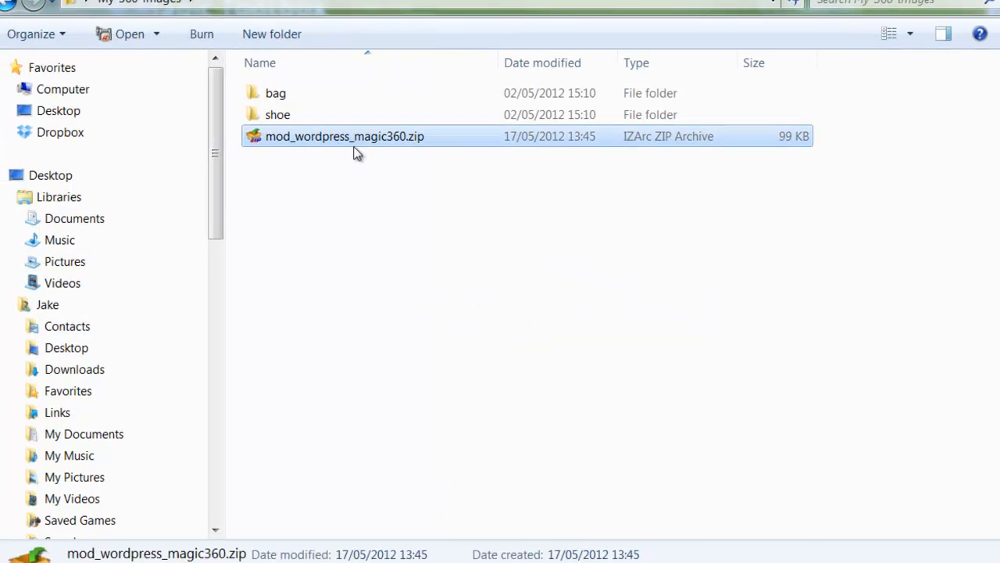
mouse_move(431, 262)
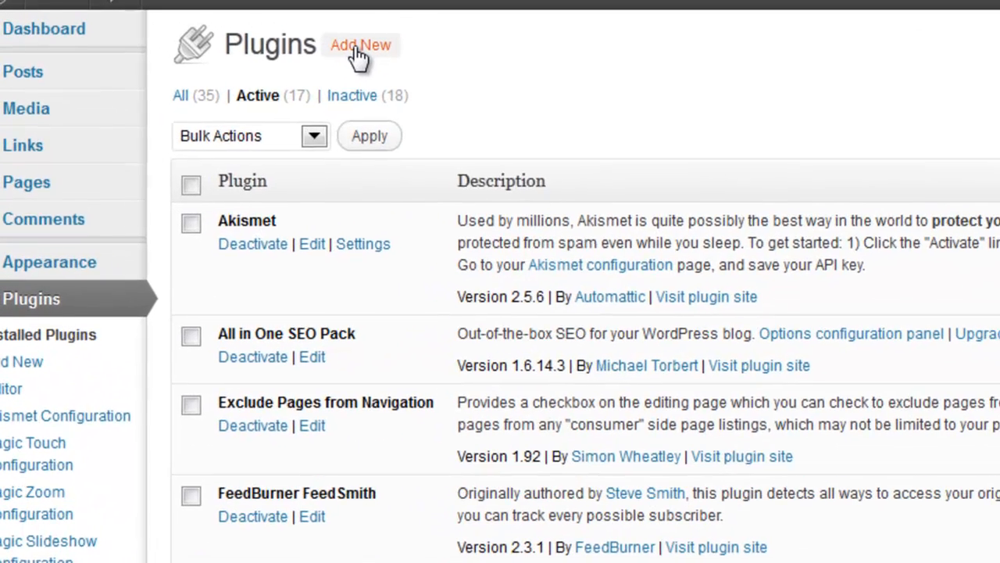
mouse_move(659, 153)
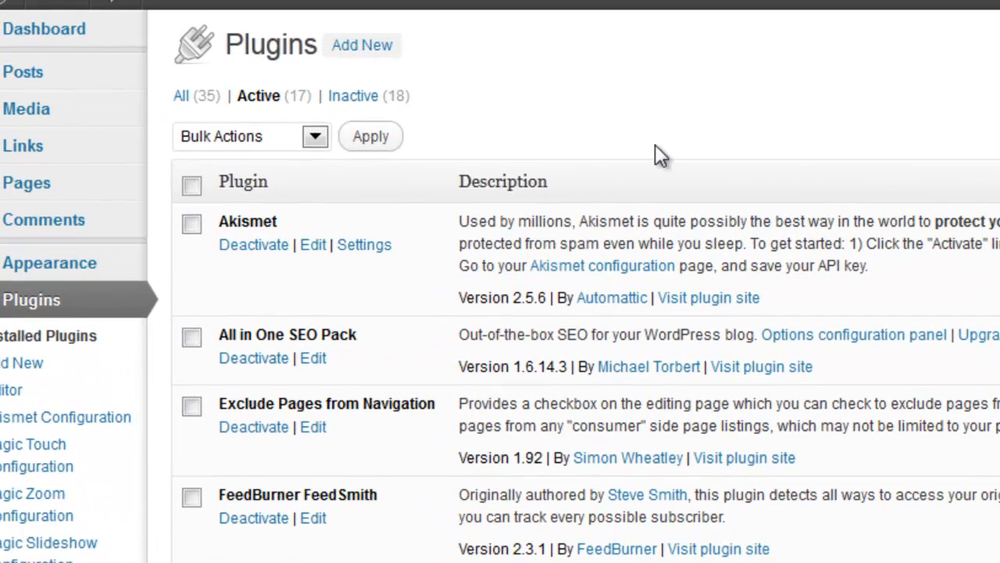
Upload the Magic 360 plugin zip from the computer and install it
left_click(362, 44)
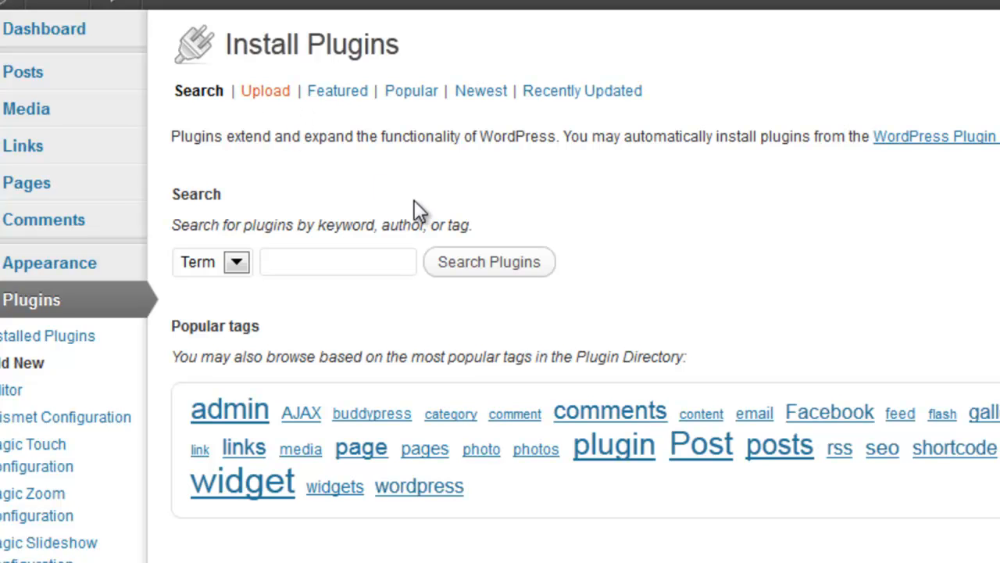
left_click(265, 91)
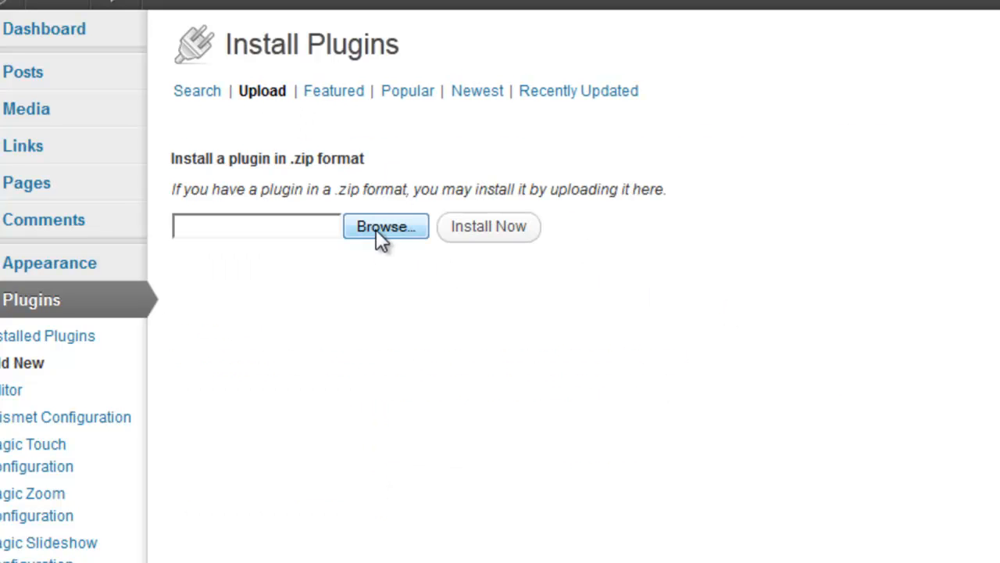
left_click(384, 225)
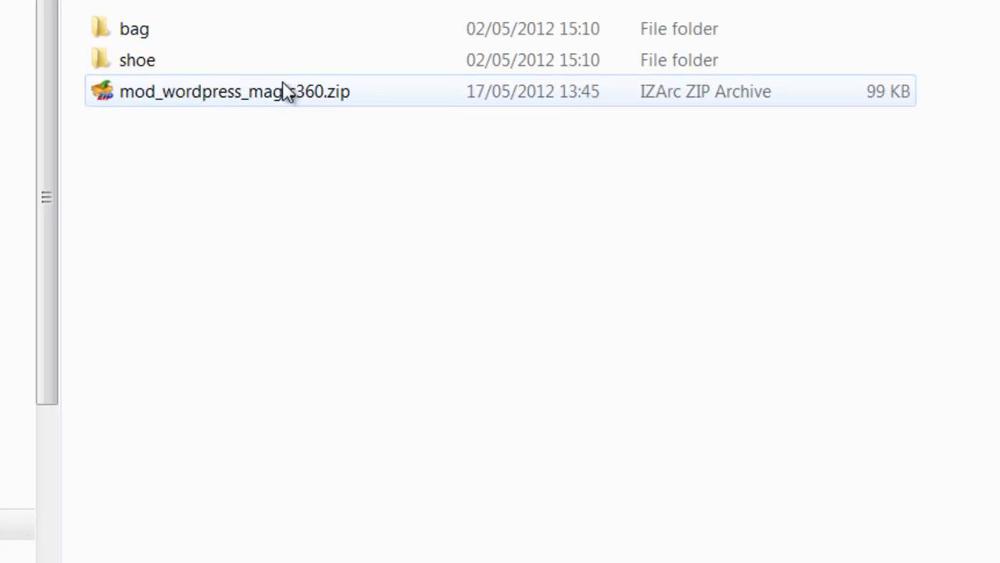
mouse_move(268, 97)
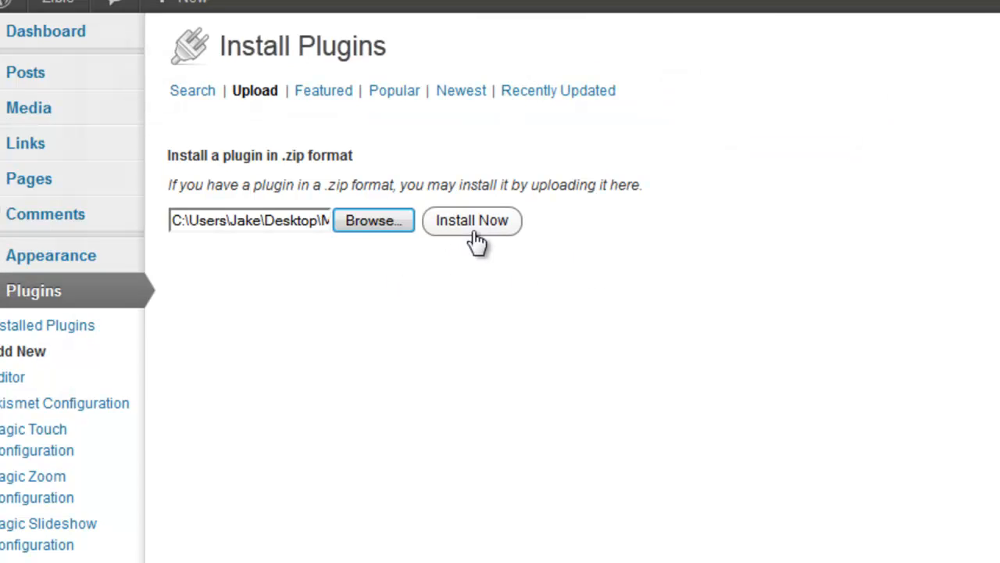
mouse_move(676, 344)
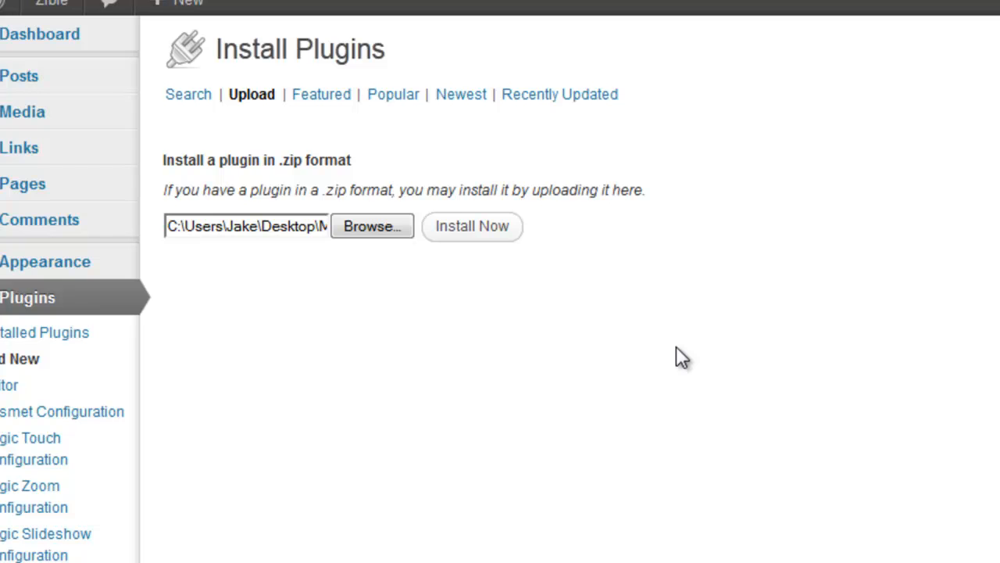
left_click(472, 225)
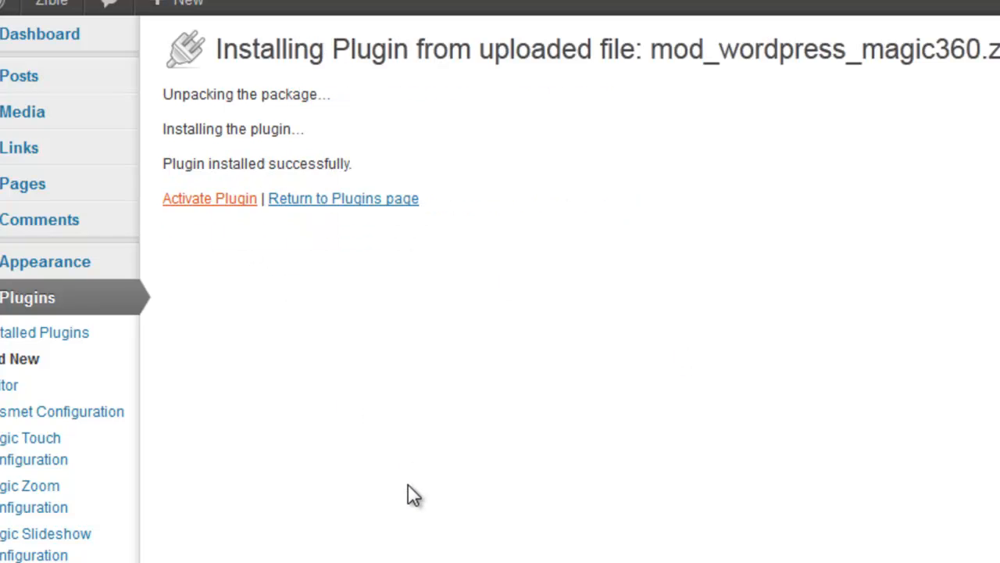
Activate the newly installed Magic 360 plugin
left_click(209, 197)
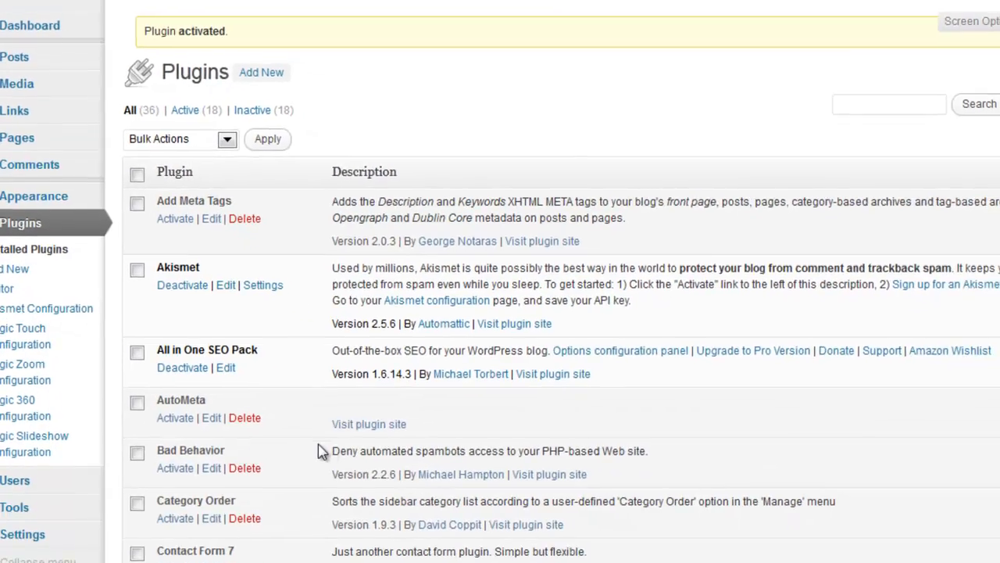
scroll("down", 3)
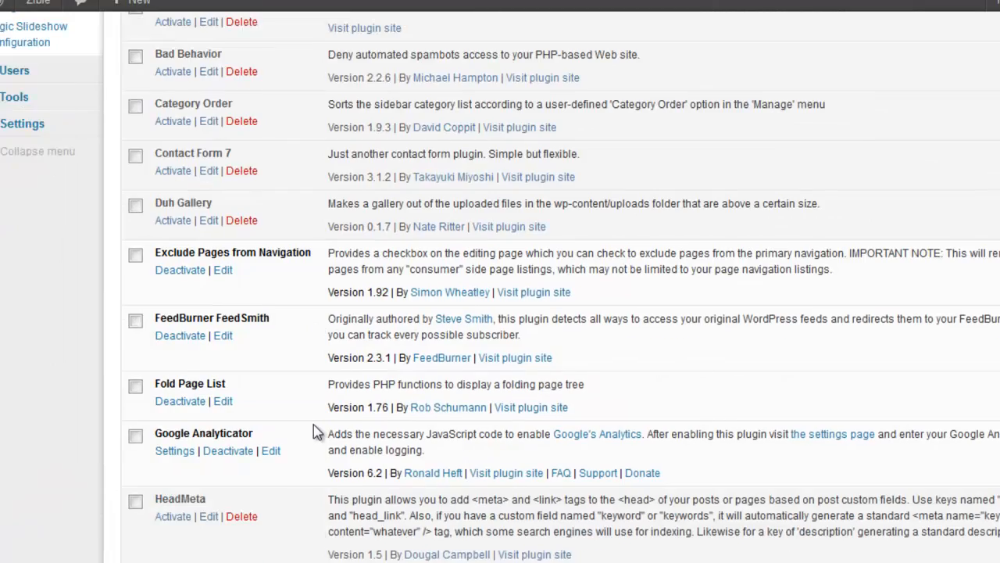
scroll("down", 3)
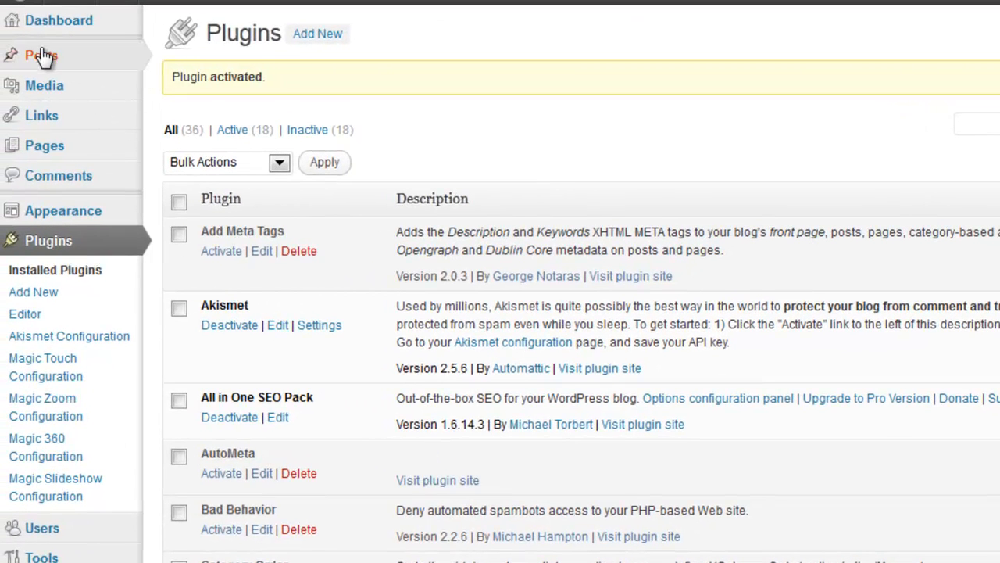
mouse_move(41, 55)
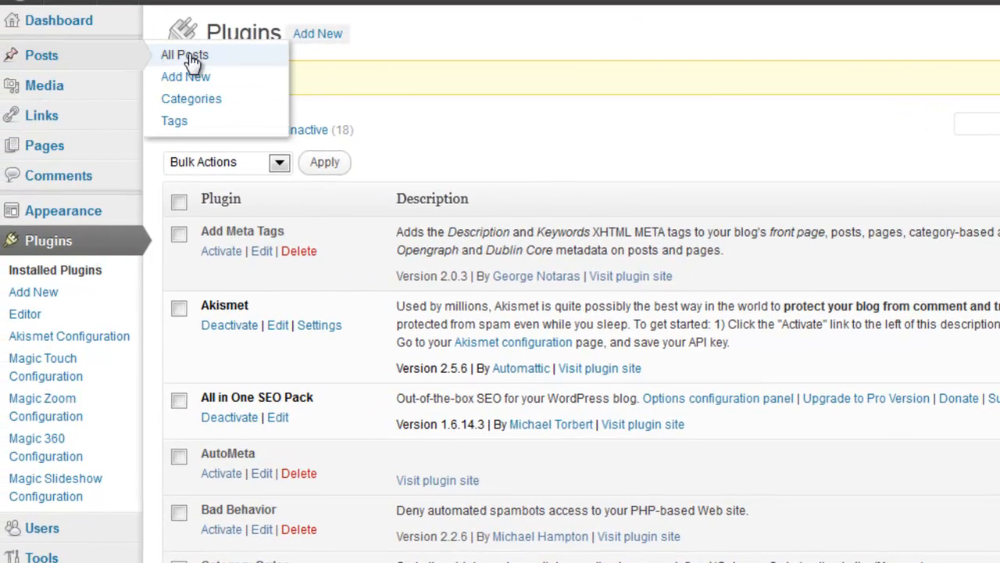
mouse_move(184, 75)
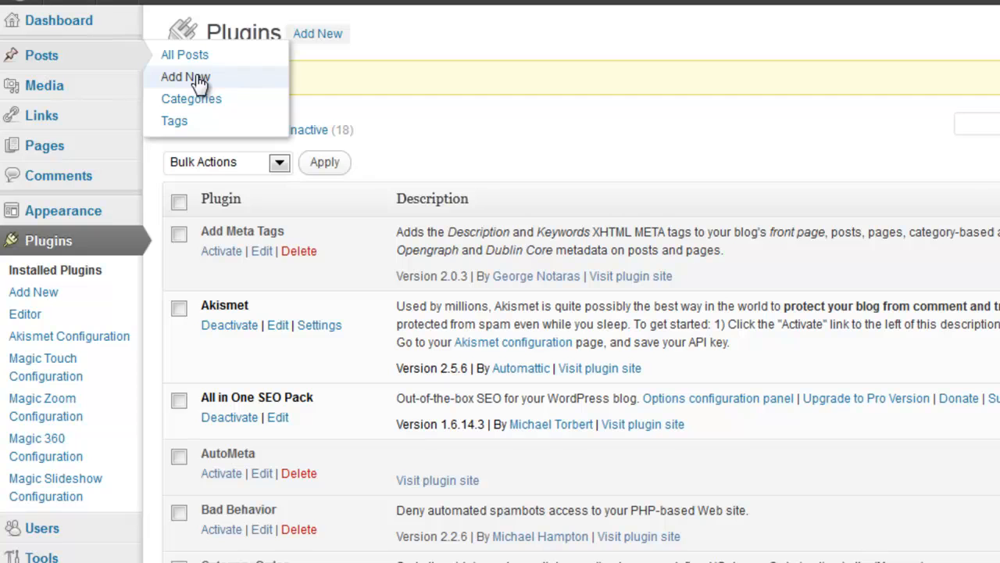
Start a new post and title it 'Magic 360 test'
left_click(184, 77)
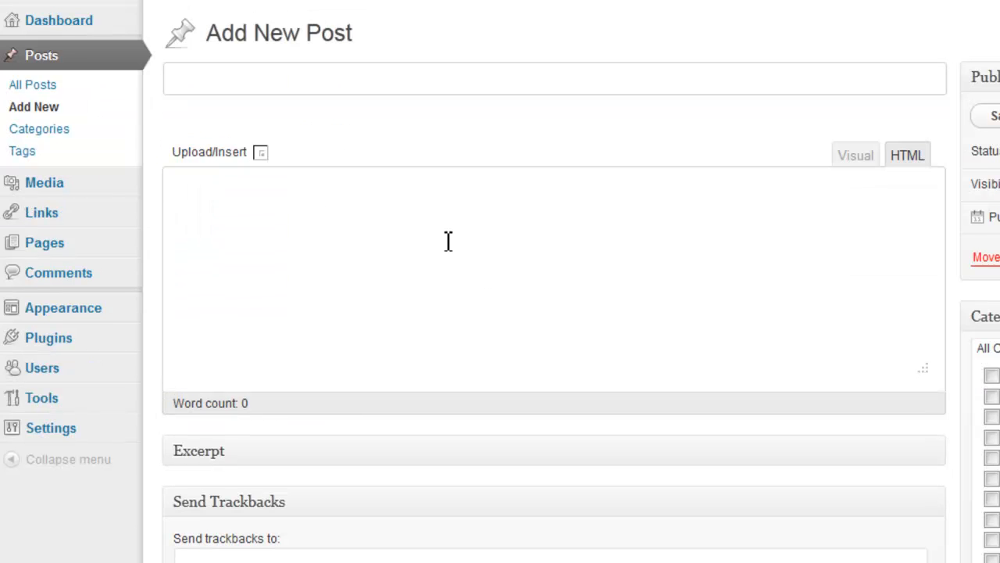
left_click(313, 78)
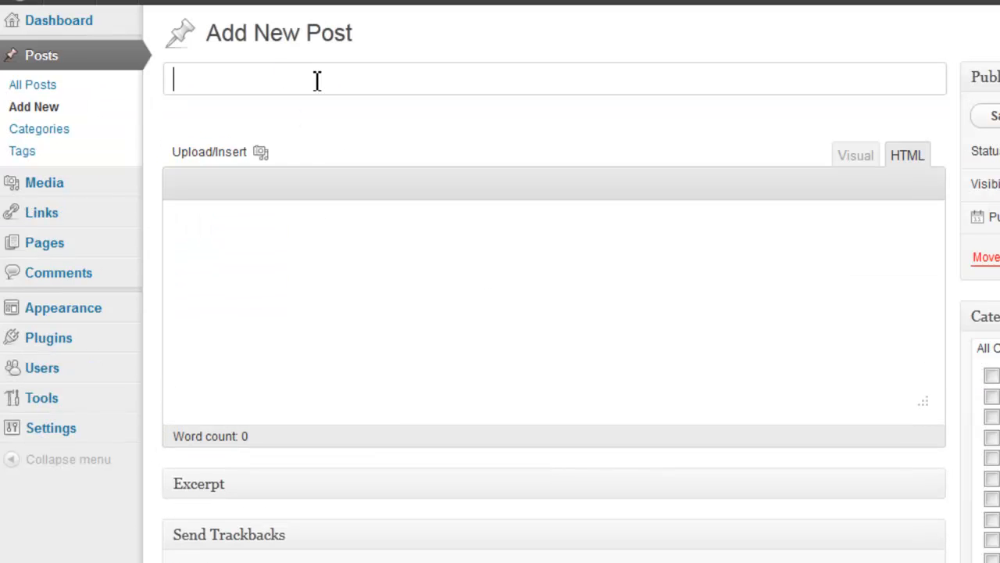
type("Magic 360 test")
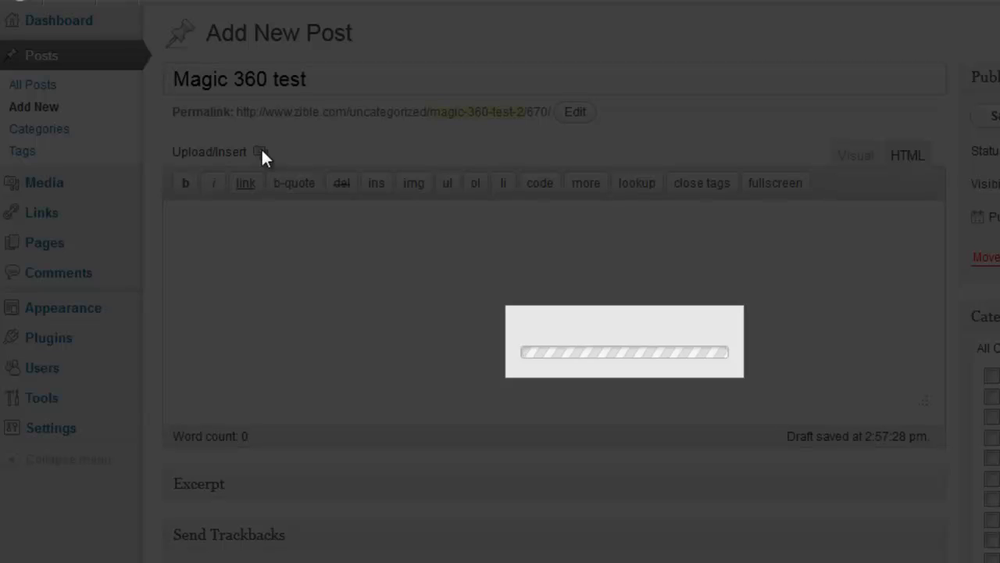
Upload all the blue shoe images from the shoe folder into the post's media
left_click(261, 151)
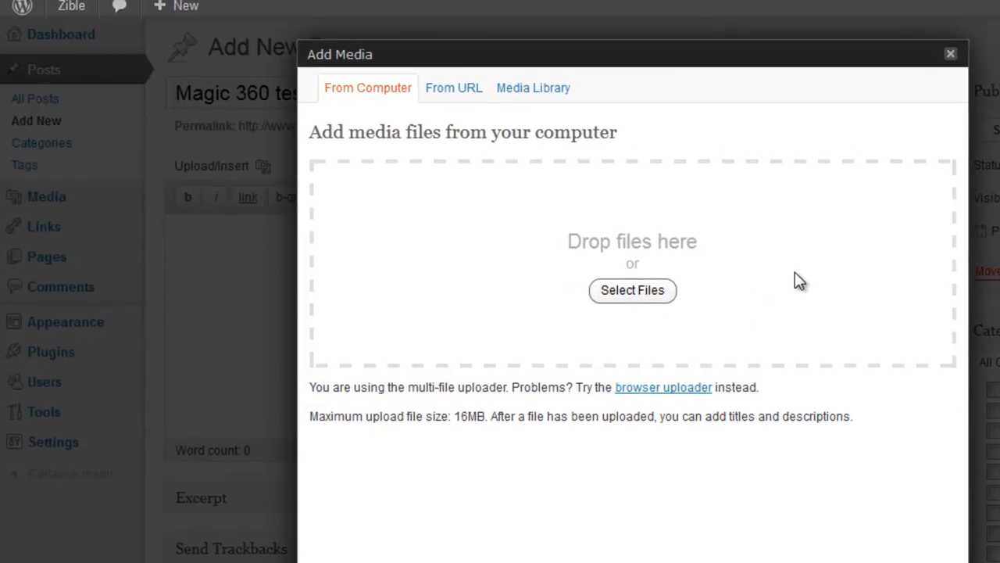
left_click(632, 289)
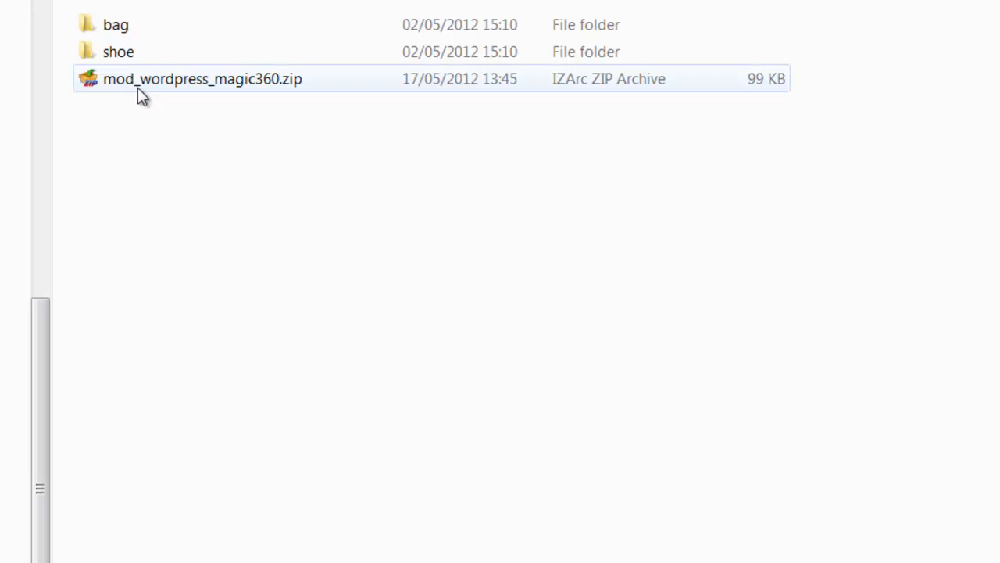
mouse_move(119, 51)
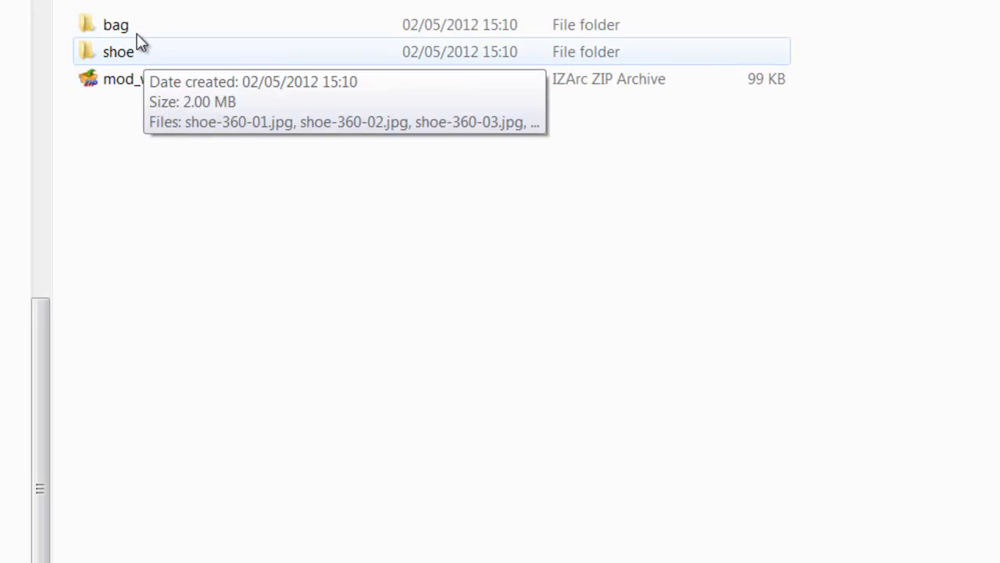
double_click(119, 51)
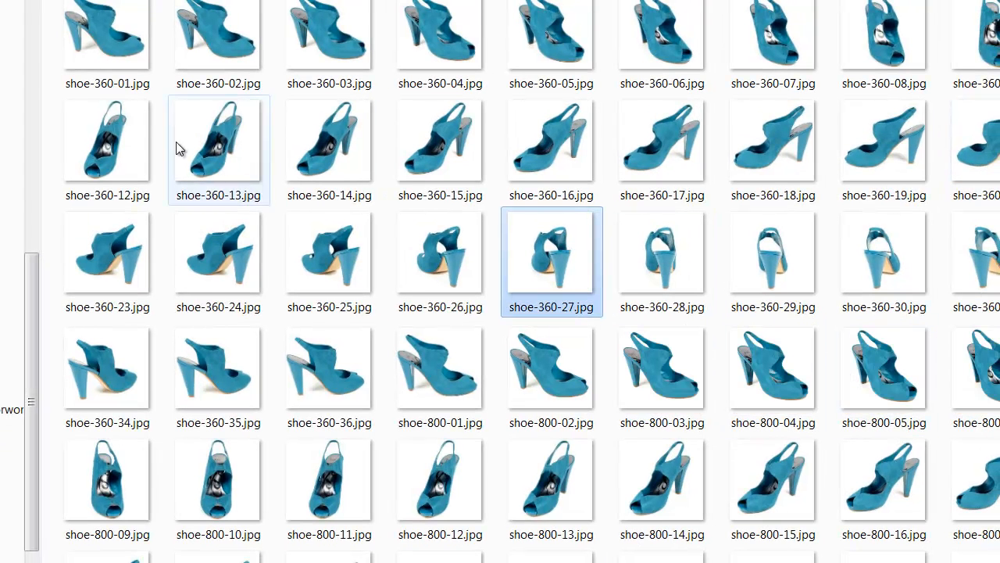
scroll("down", 3)
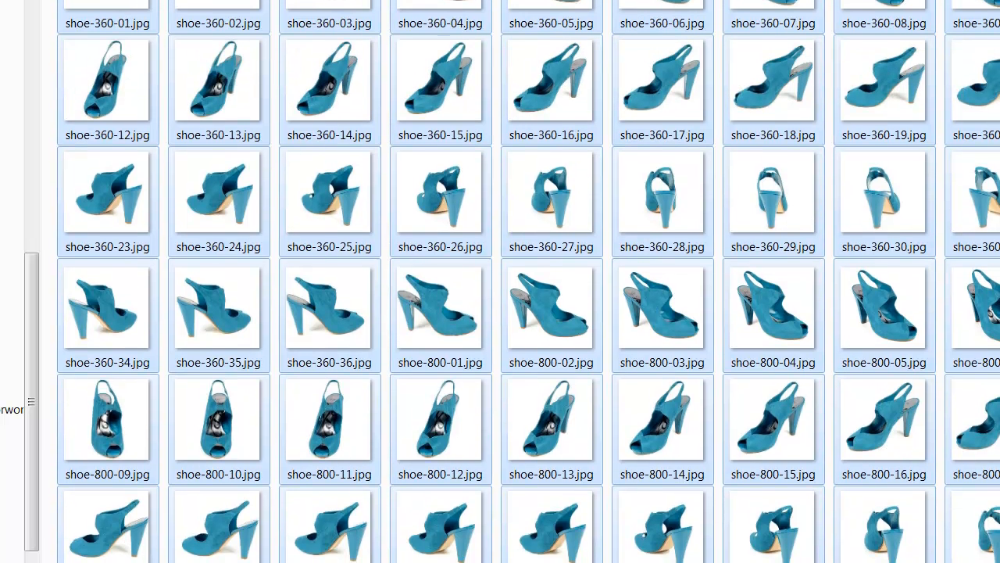
scroll("down", 3)
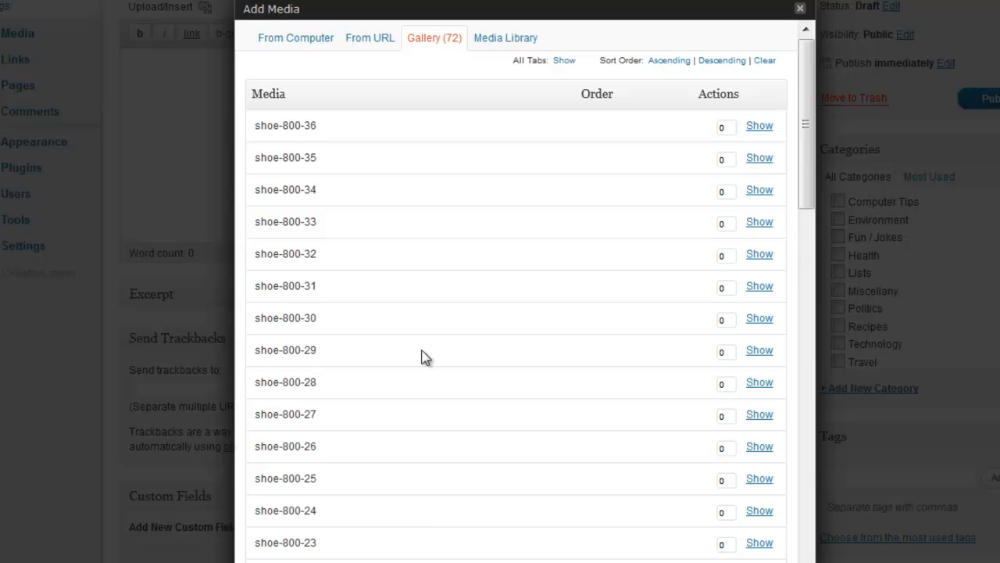
mouse_move(434, 57)
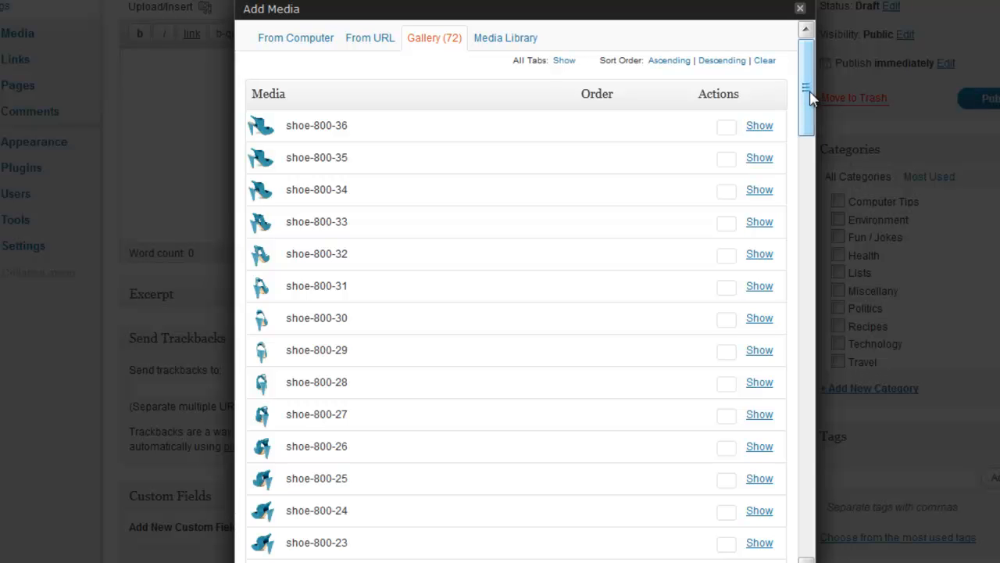
Locate shoe-360-19 in the media list and show its details
scroll("down", 3)
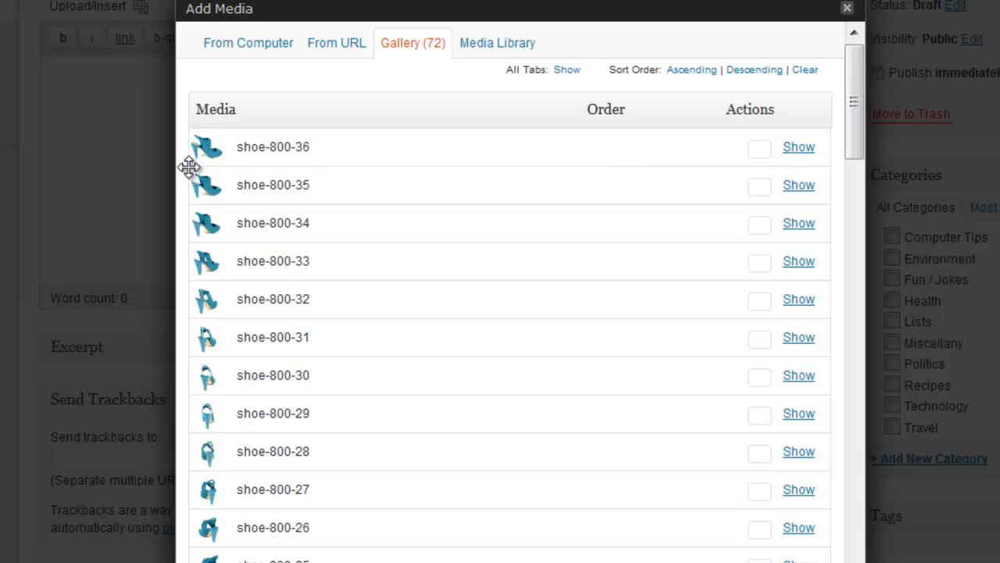
mouse_move(378, 181)
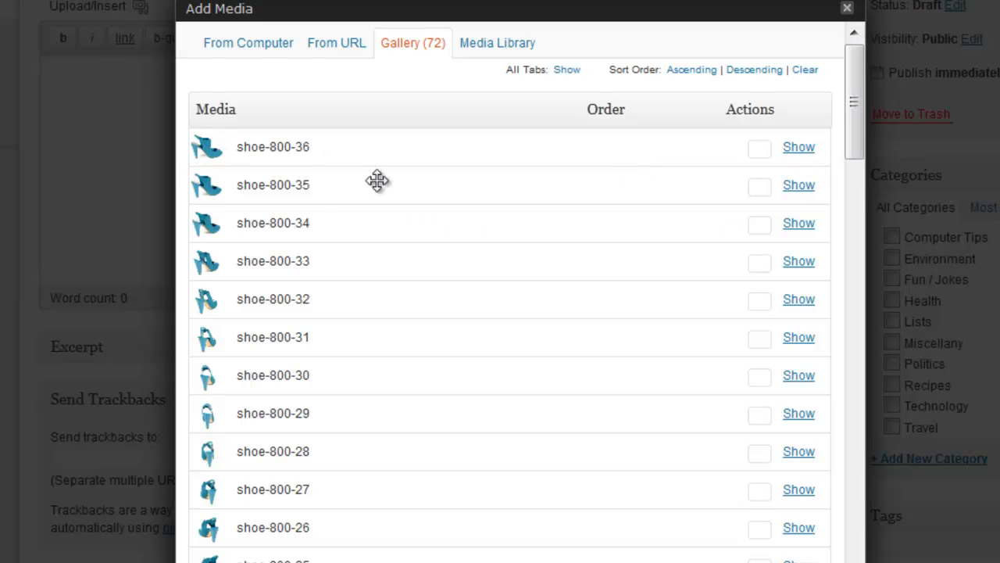
mouse_move(716, 349)
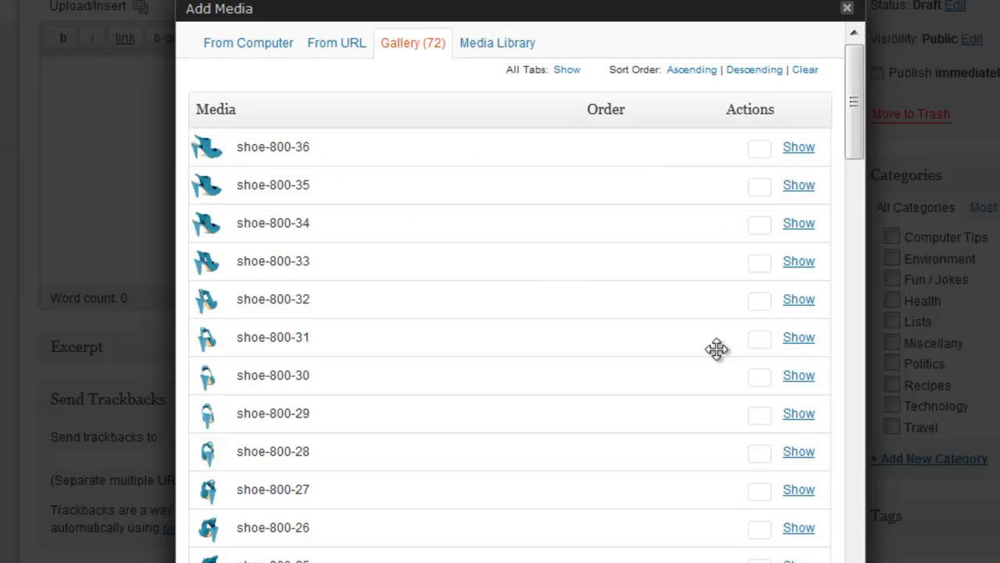
scroll("down", 3)
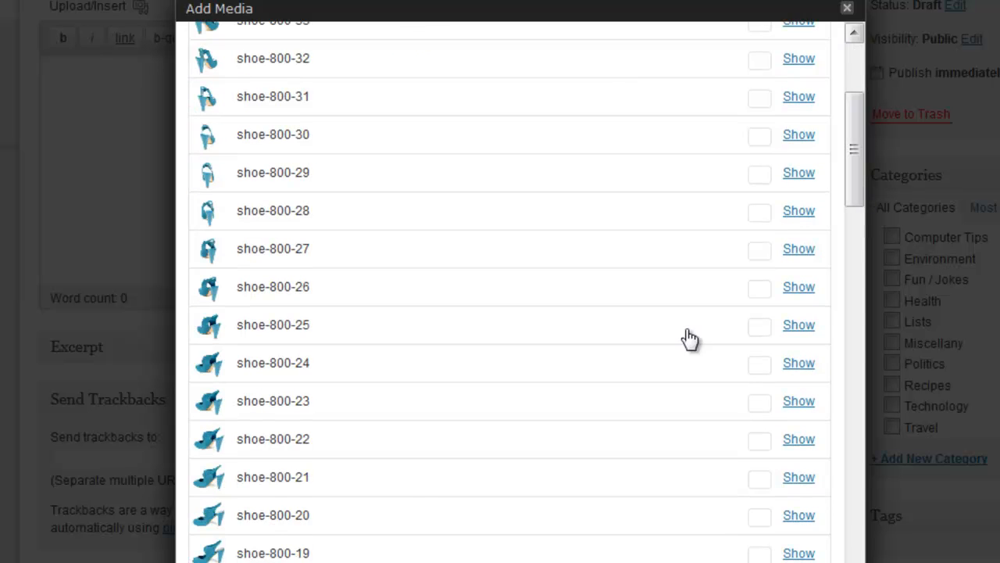
mouse_move(758, 524)
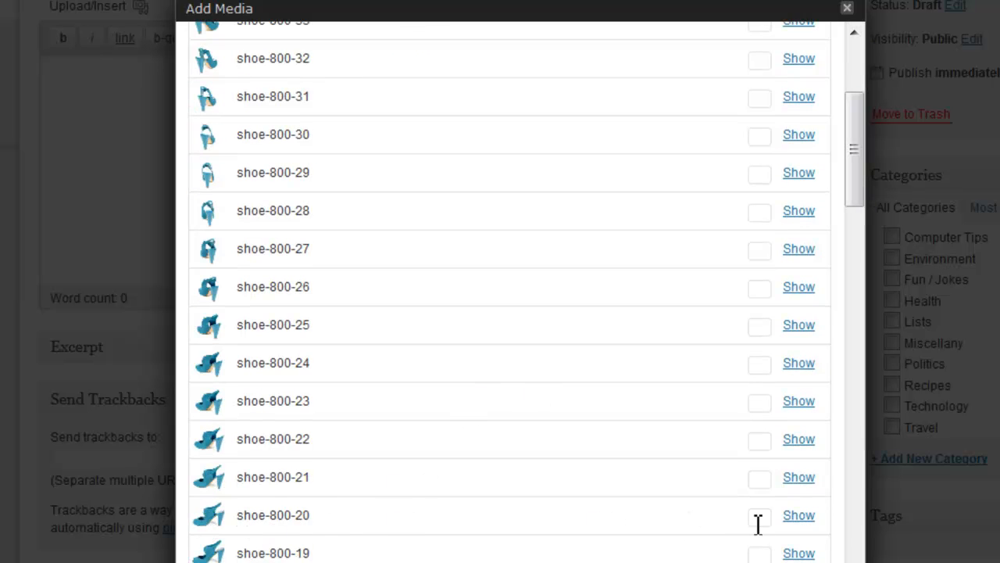
left_click(799, 514)
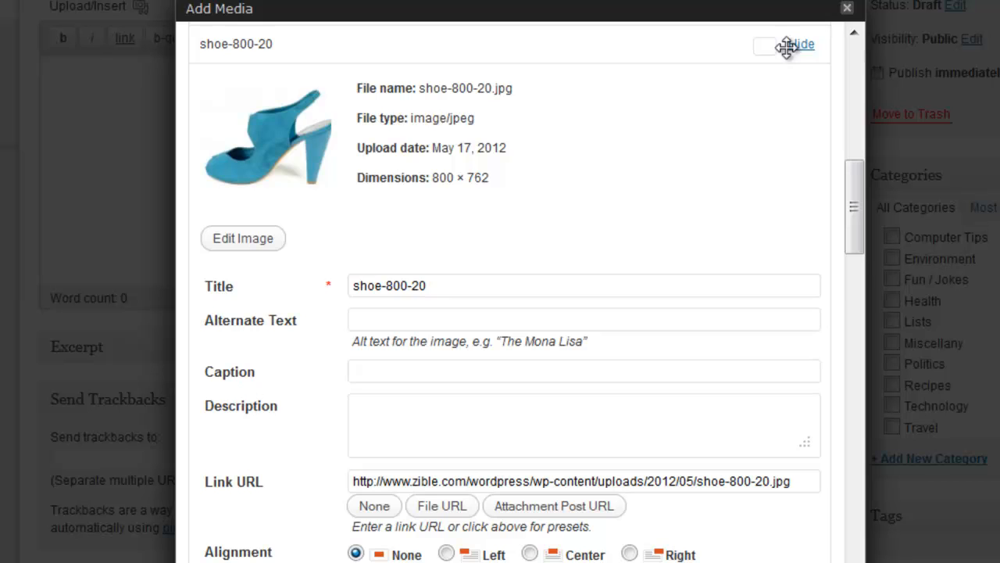
left_click(804, 44)
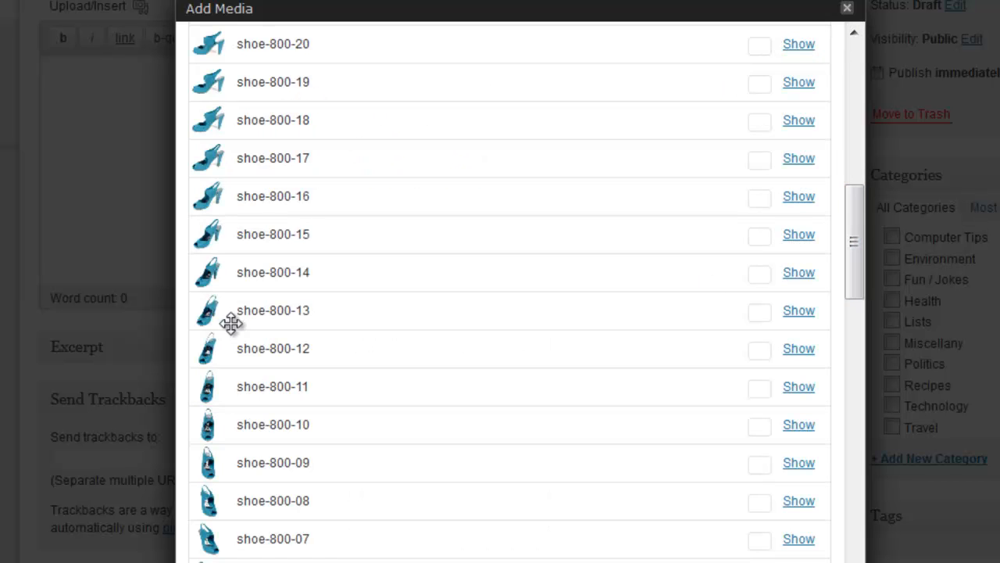
mouse_move(850, 241)
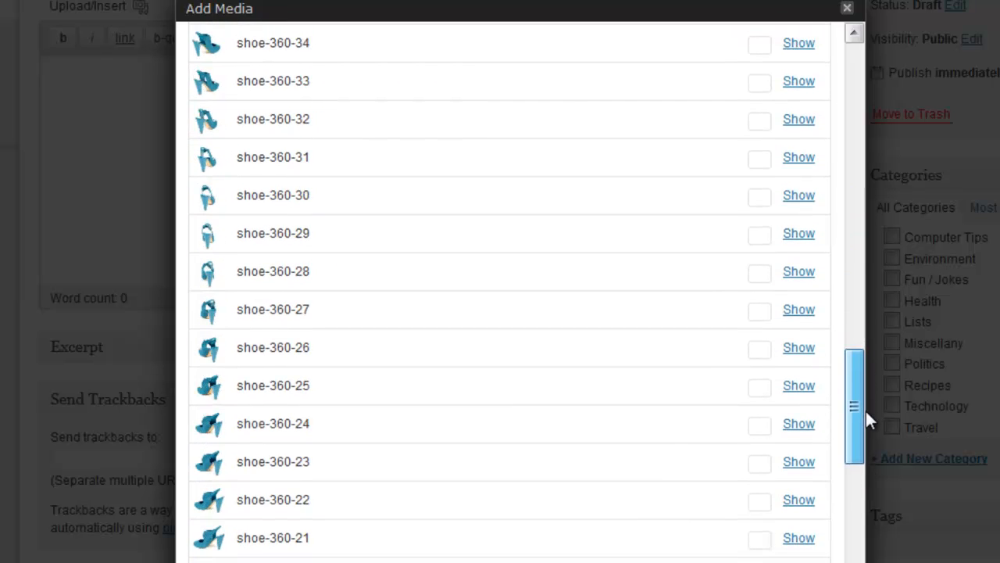
scroll("down", 3)
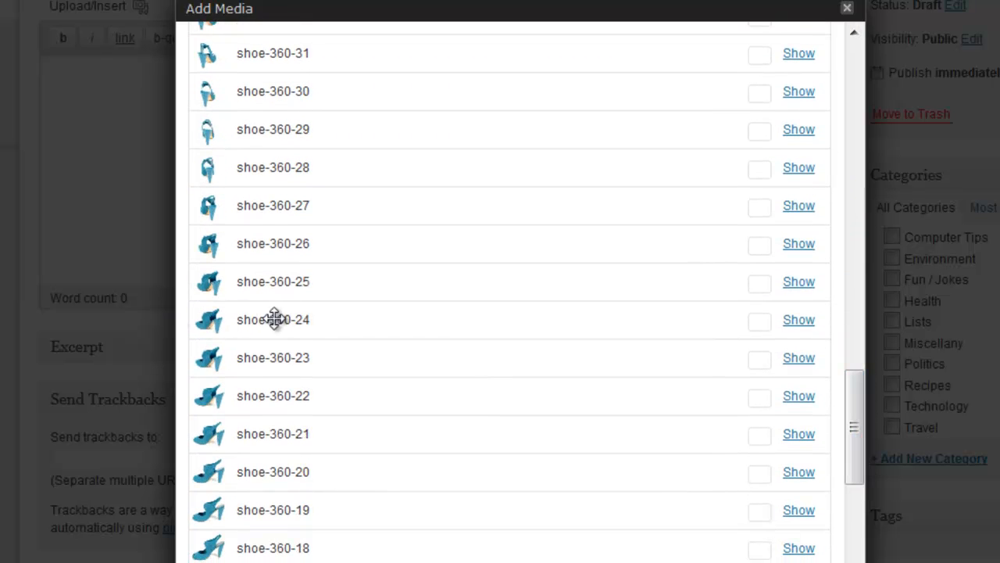
mouse_move(797, 510)
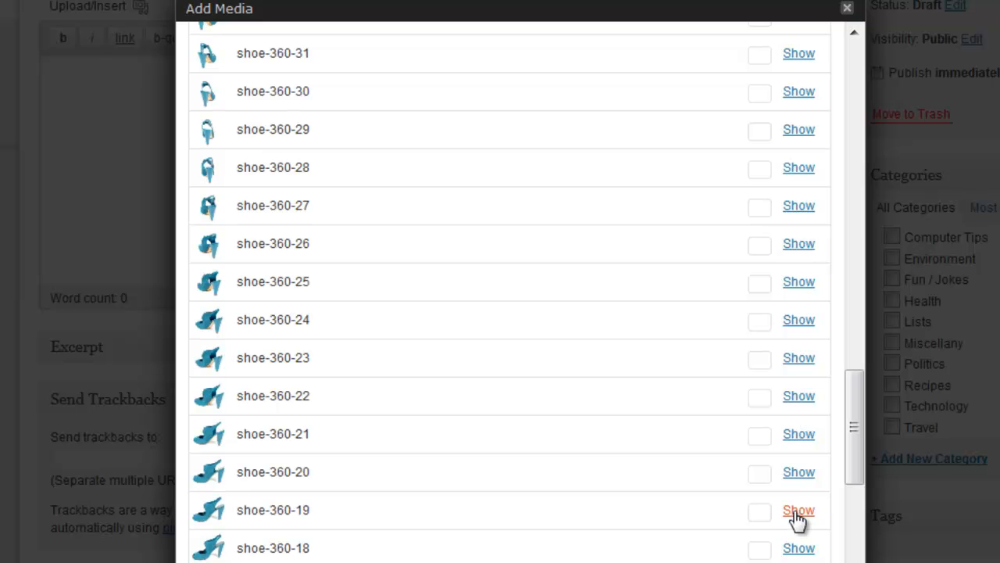
left_click(797, 509)
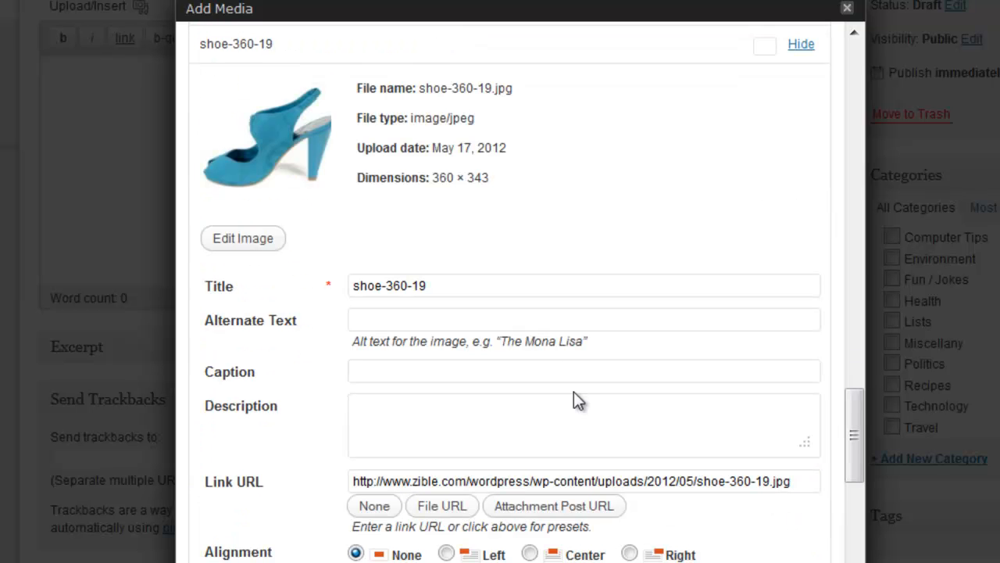
Insert the full-size shoe-360-19 image into the post
scroll("down", 3)
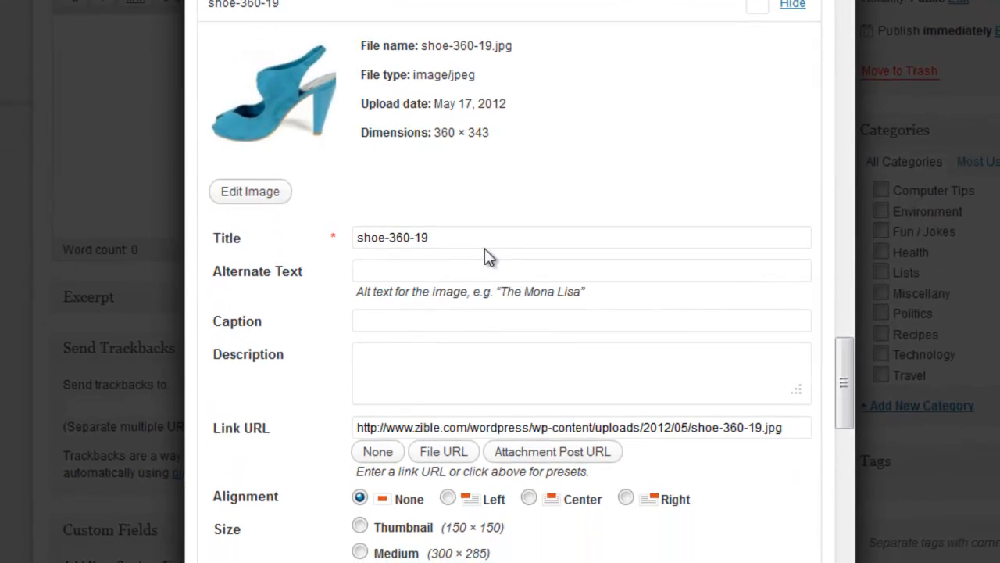
mouse_move(535, 315)
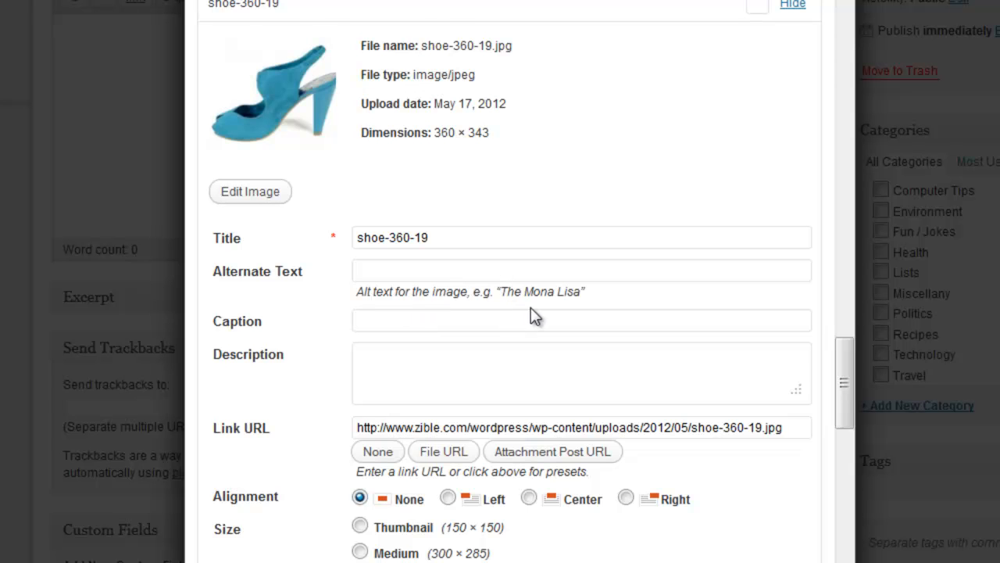
scroll("down", 3)
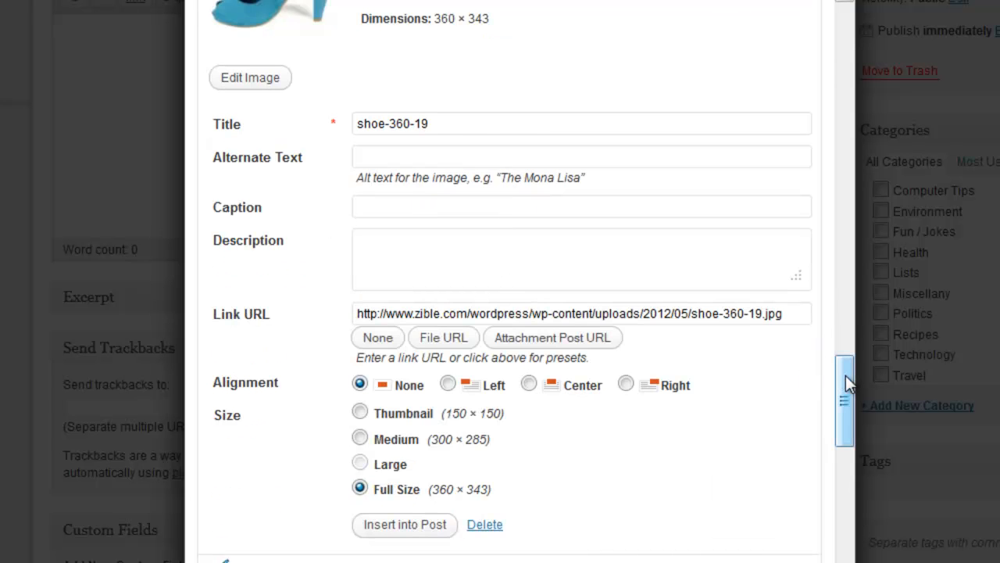
scroll("down", 3)
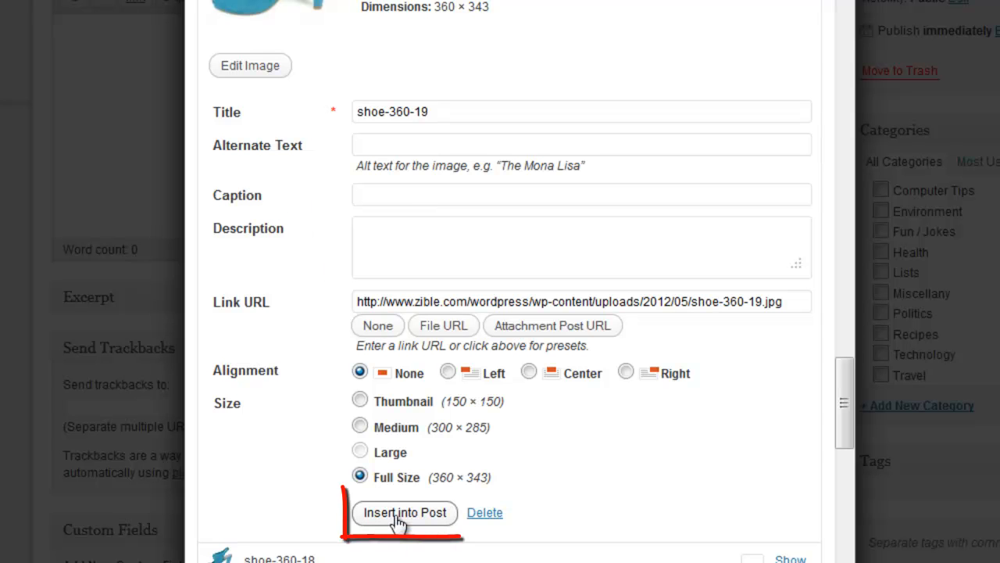
left_click(405, 512)
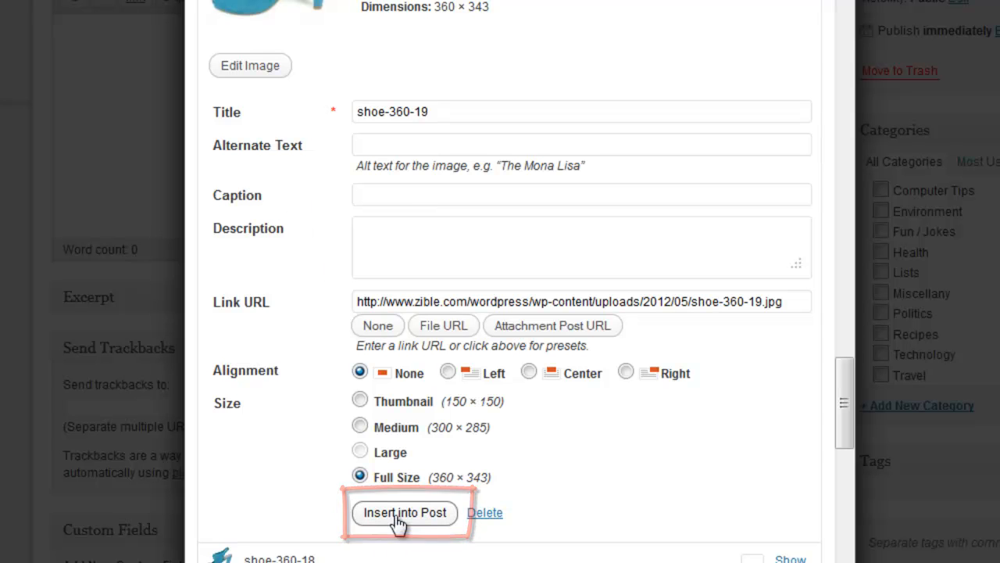
left_click(404, 513)
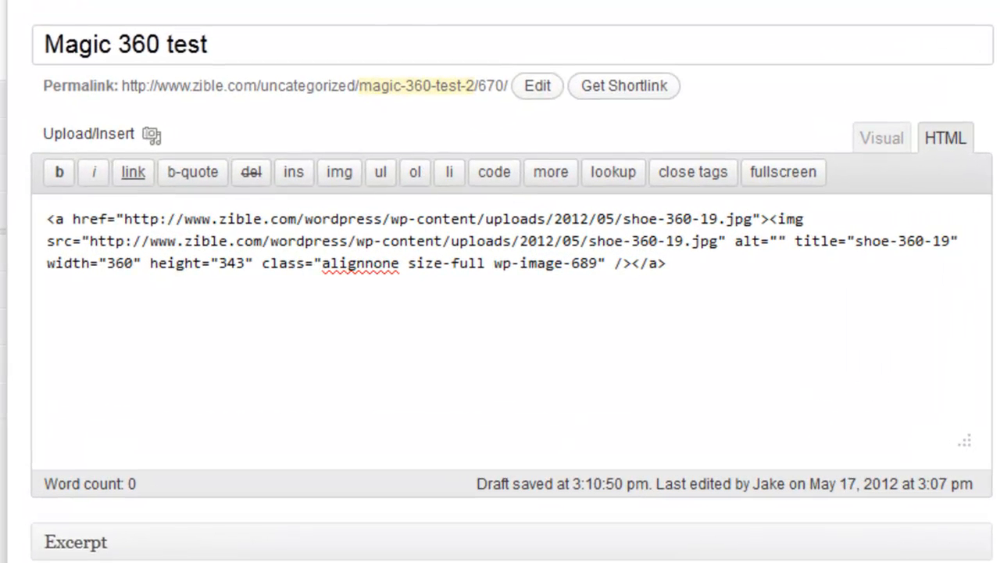
mouse_move(666, 222)
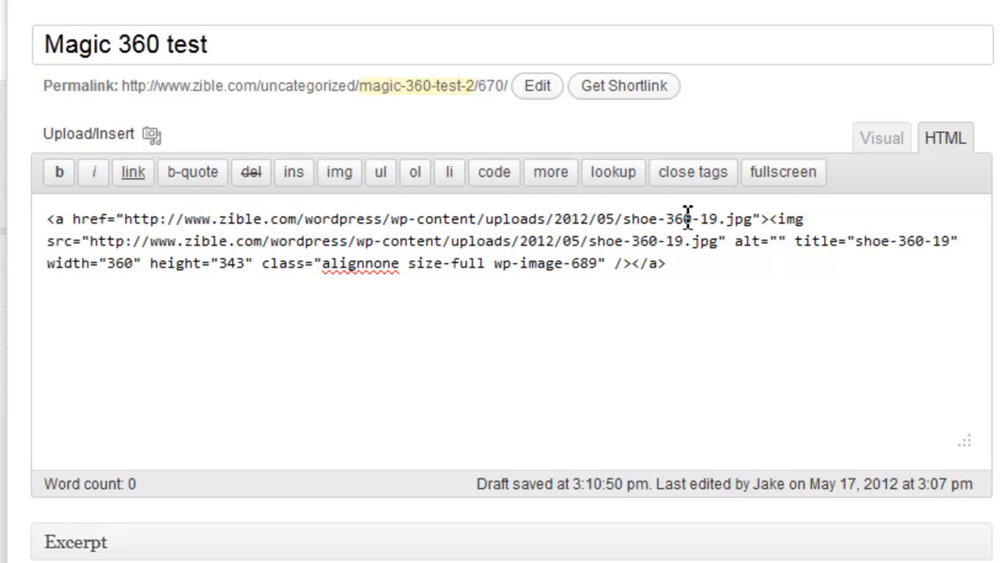
Point the link at shoe-800-19 and remove the image's class, alt and title attributes
double_click(678, 219)
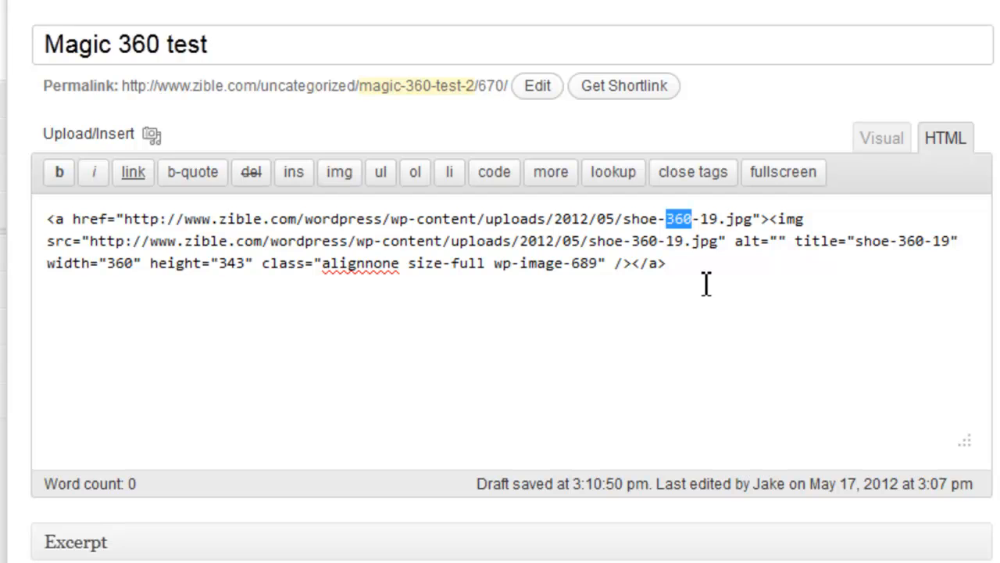
type("800")
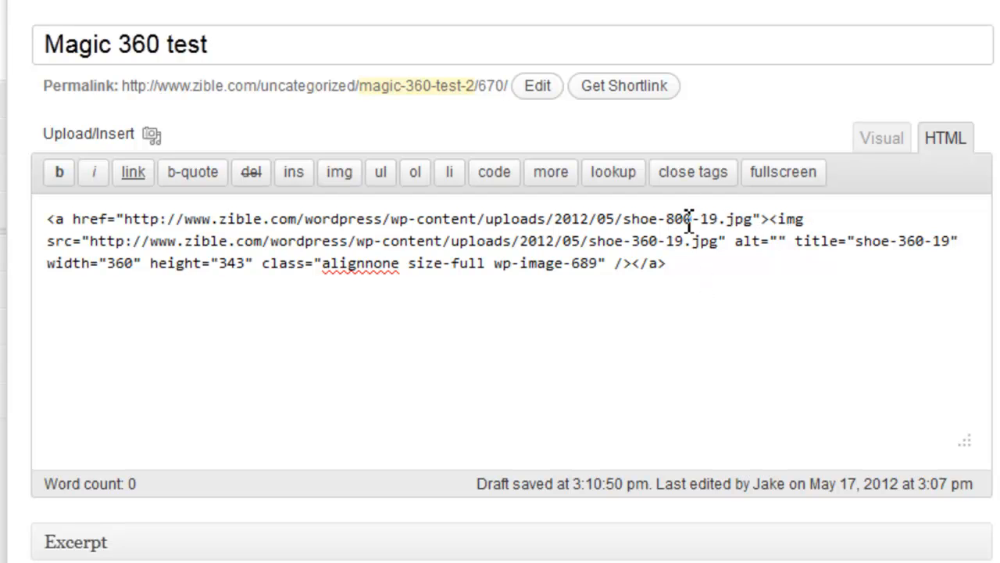
mouse_move(685, 218)
type(" class=\"Magic360\"")
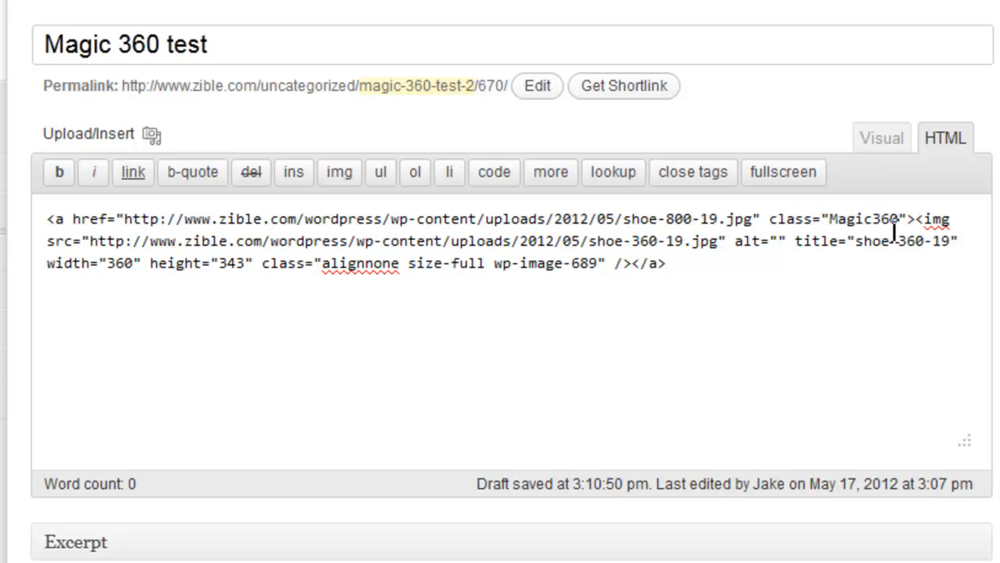
mouse_move(359, 269)
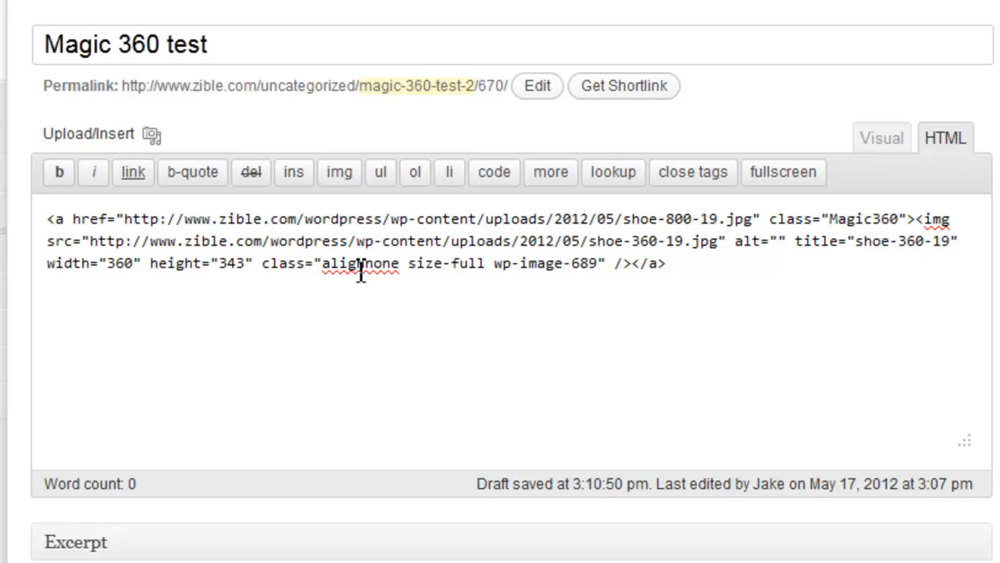
left_click_drag(269, 263, 603, 262)
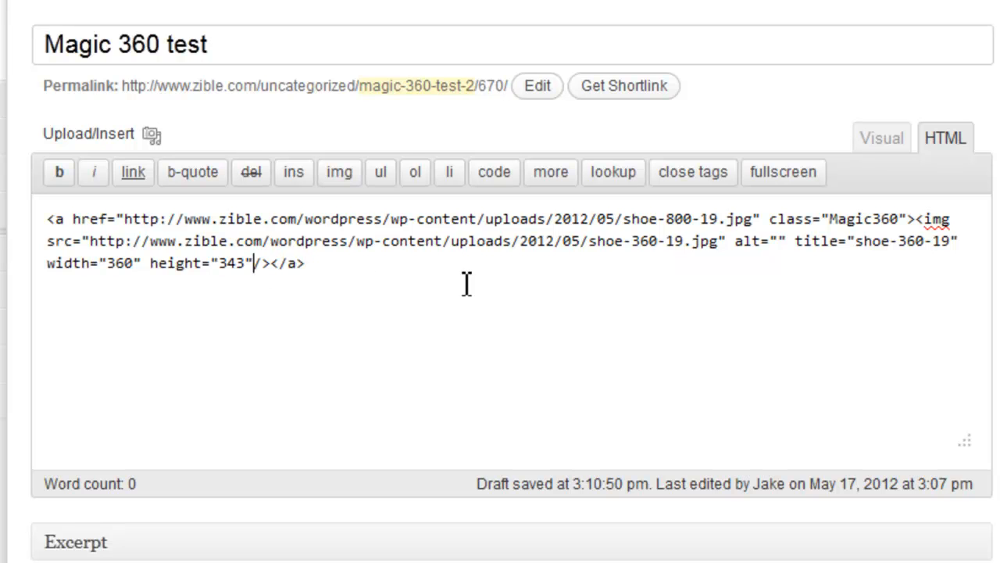
left_click_drag(794, 241, 946, 241)
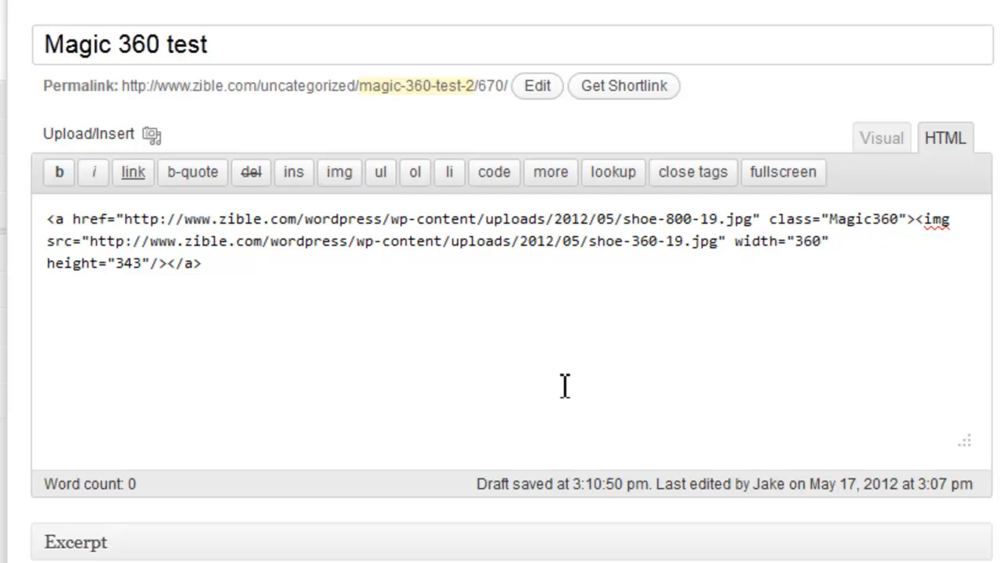
Begin a rel attribute after the Magic360 class on the link
left_click(203, 263)
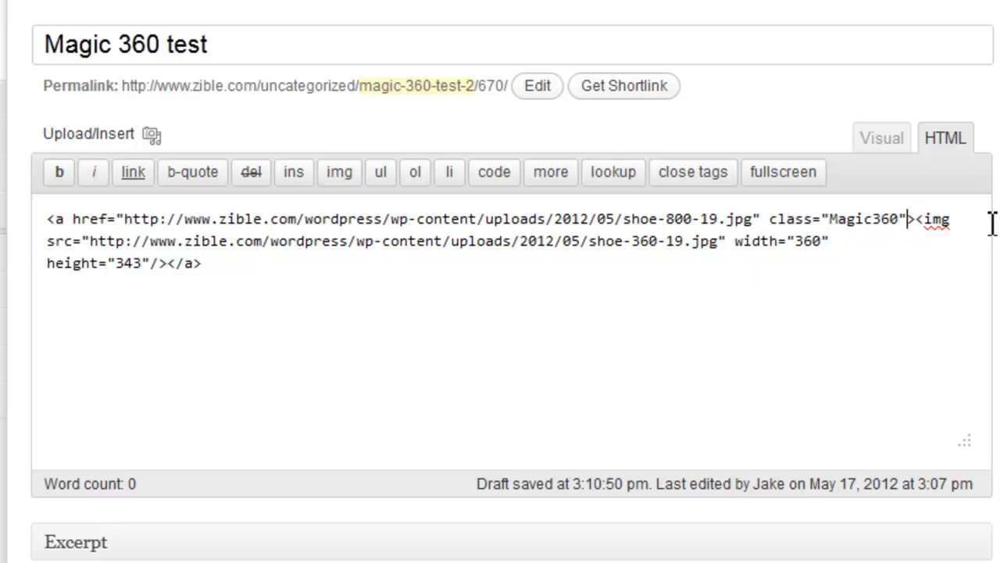
type("rel\"\"><img")
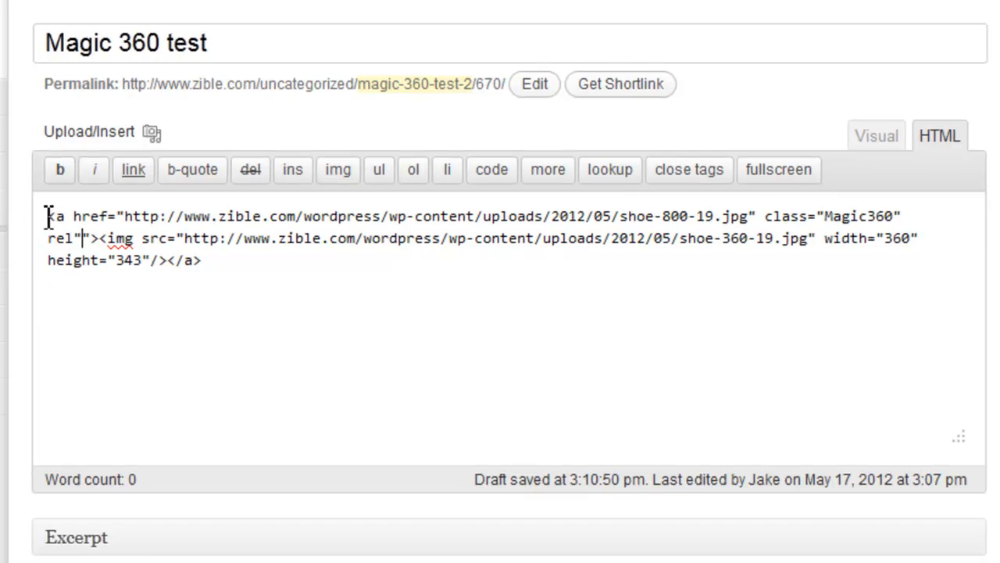
left_click_drag(49, 216, 90, 238)
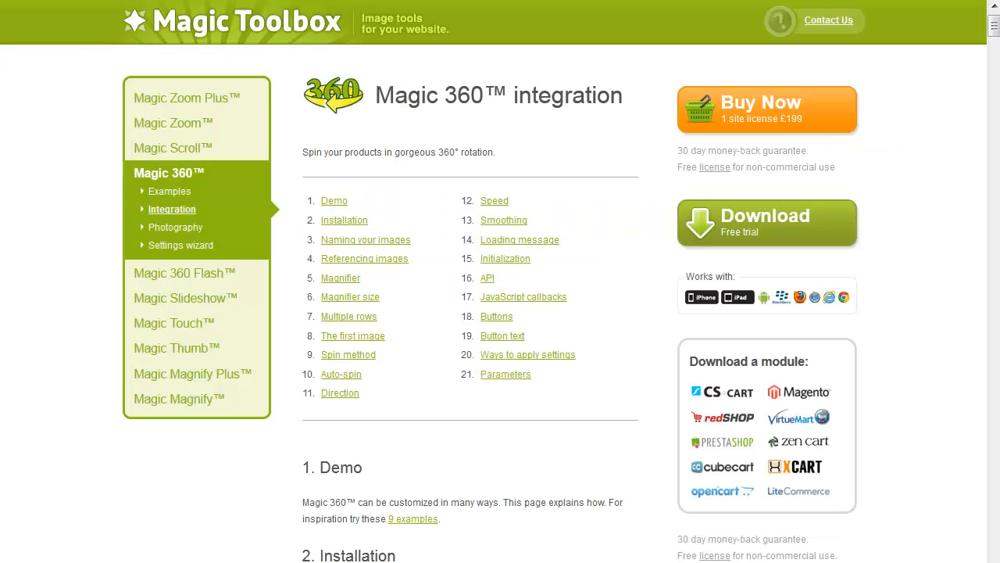
Browse the Magic 360 integration guide and select part of its example code
left_click(171, 210)
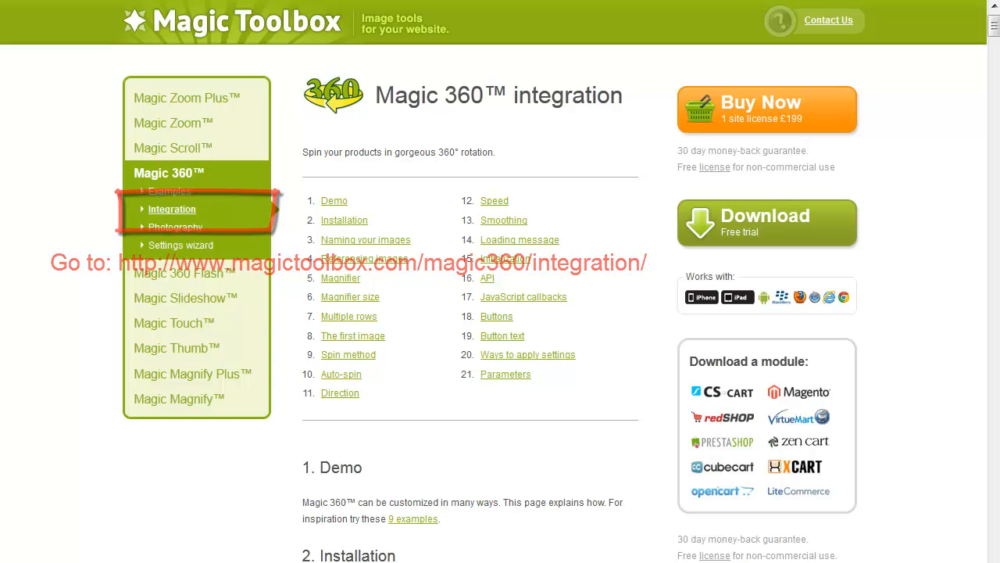
scroll("down", 3)
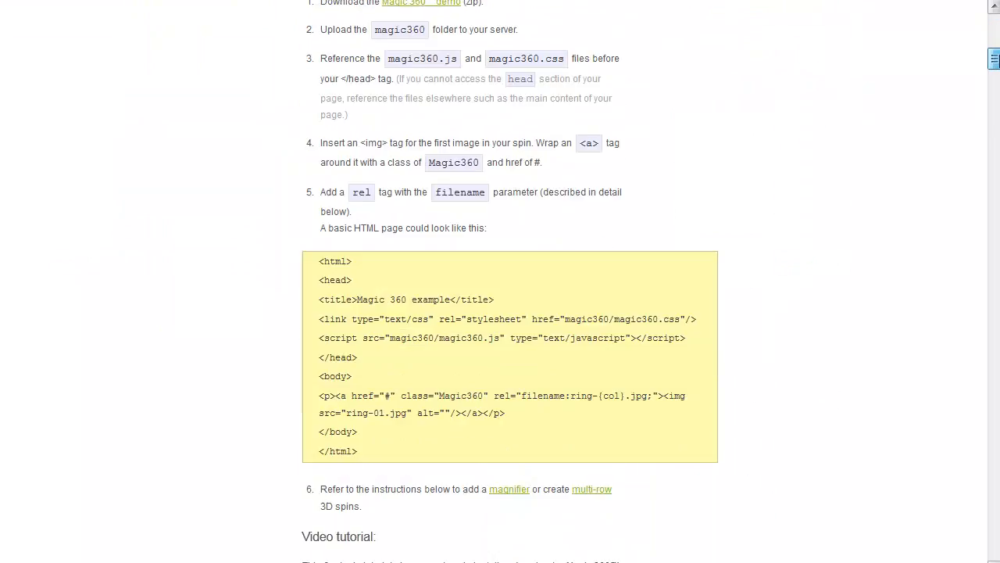
scroll("down", 3)
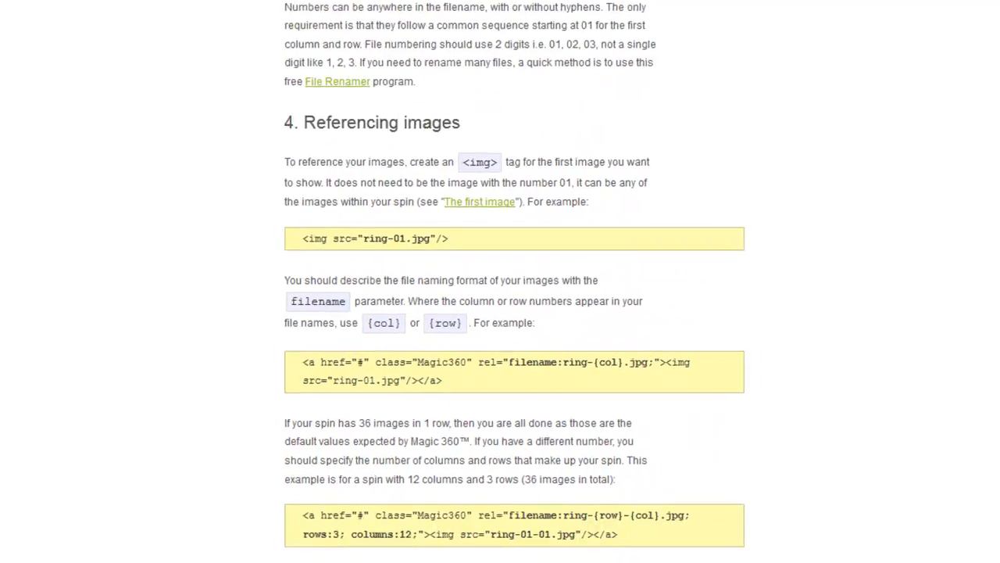
scroll("down", 3)
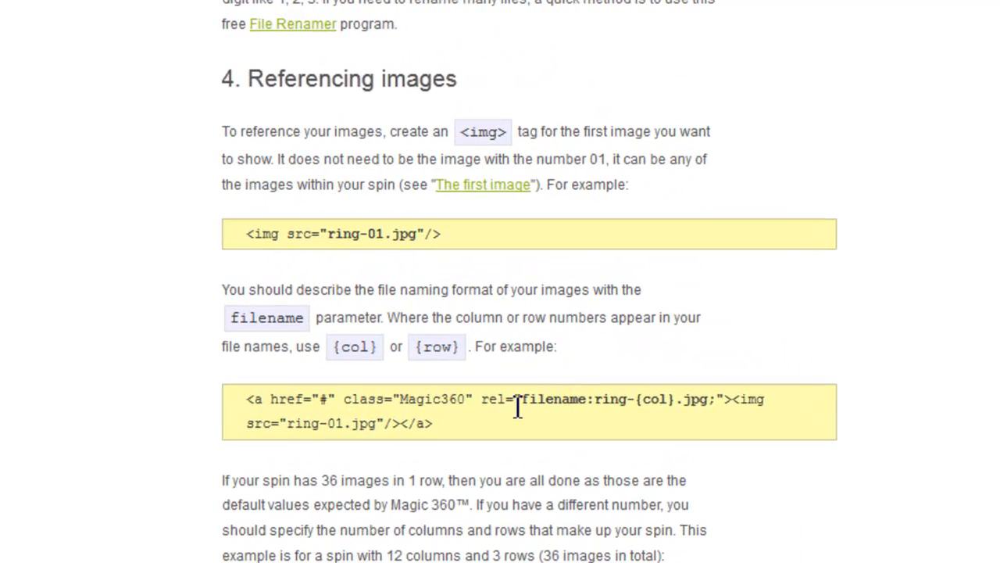
left_click_drag(514, 400, 707, 400)
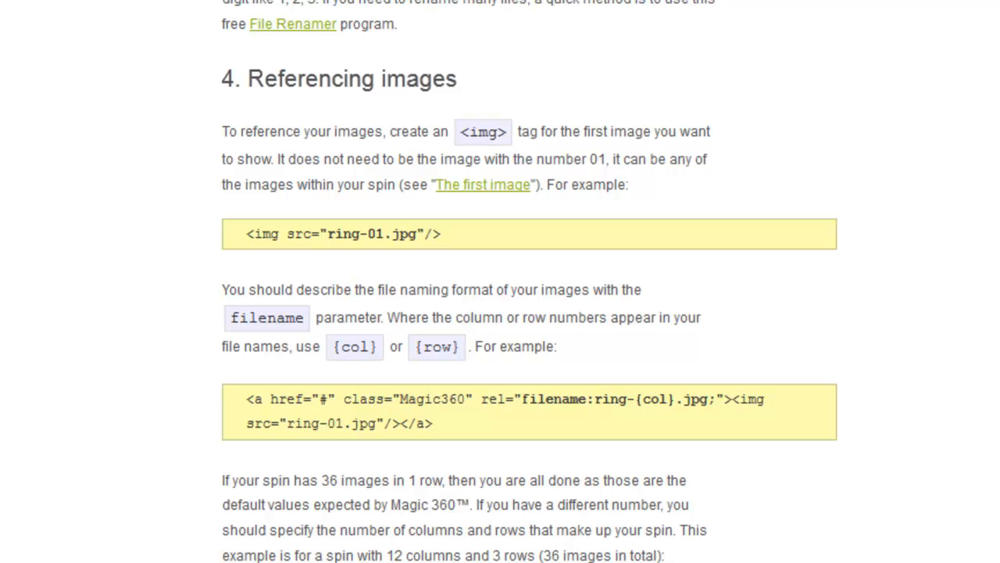
Reach the Magnifier section and select its example rel parameters to copy
scroll("down", 3)
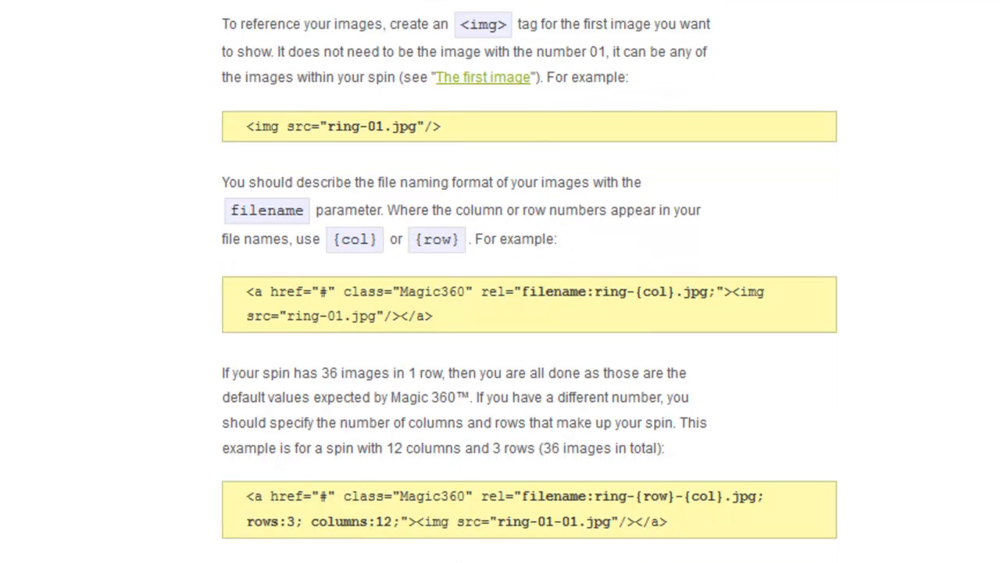
scroll("down", 3)
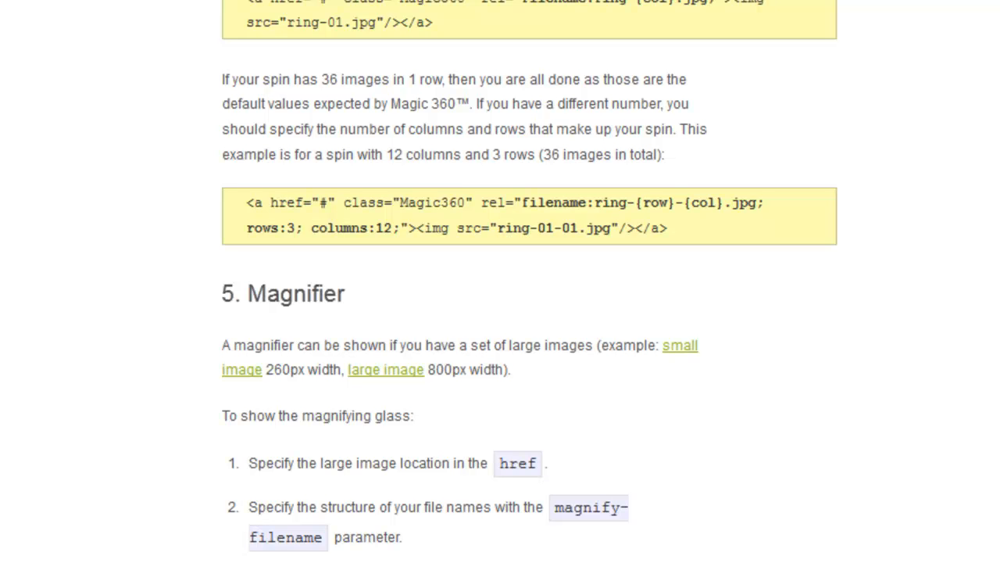
scroll("down", 3)
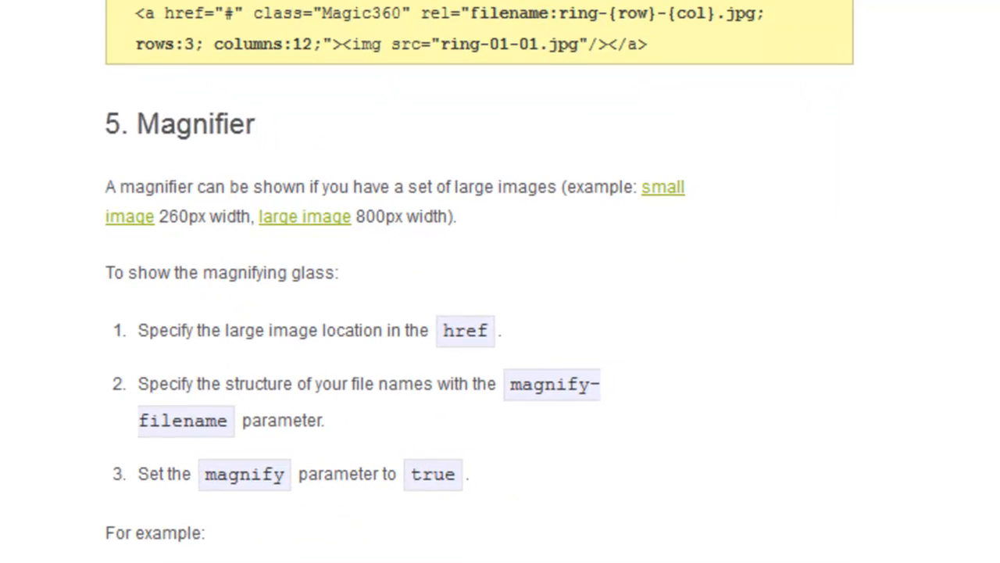
scroll("down", 3)
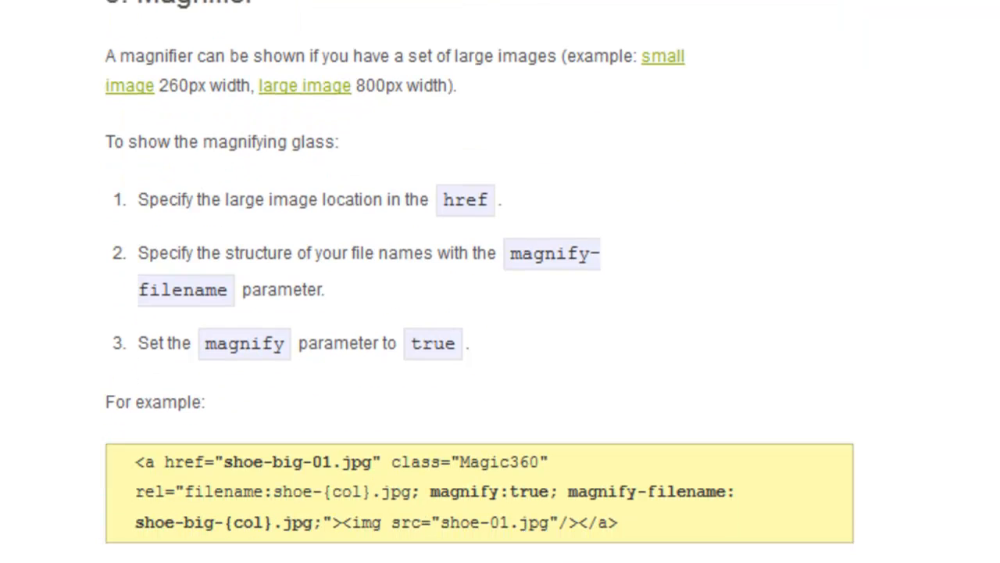
scroll("down", 3)
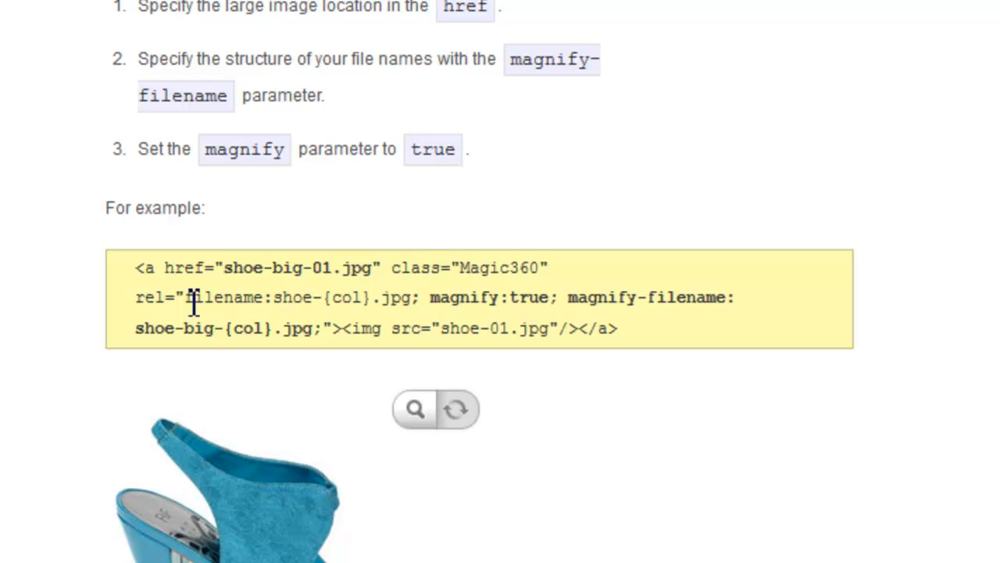
left_click_drag(184, 297, 327, 328)
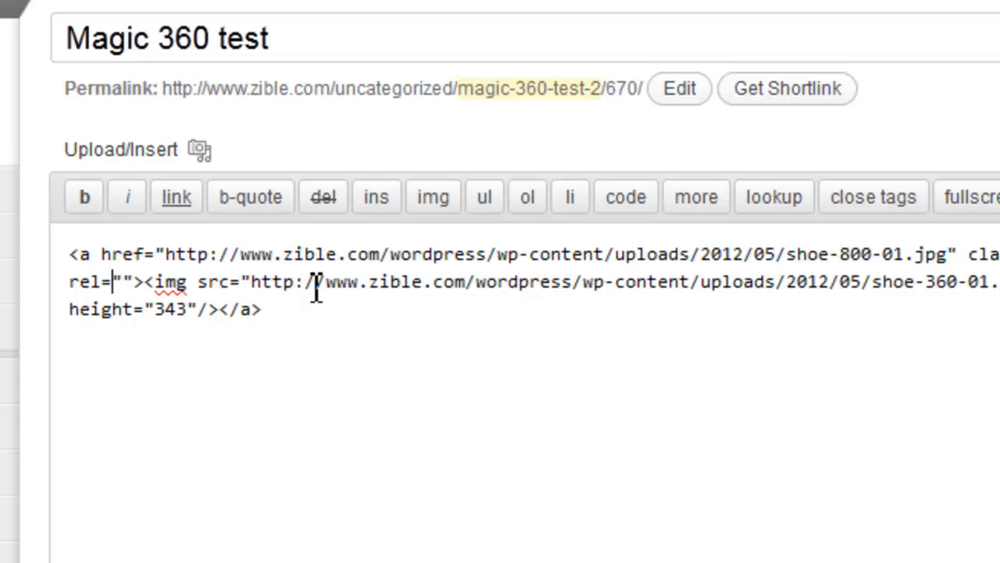
Fill rel with filename shoe-360-{col}.jpg, magnify true and magnify-filename shoe-800-{col}.jpg
type("filename:shoe-{col}.jpg; magnify:true; magnify-filename: shoe-big-{col}.jpg;\"><img")
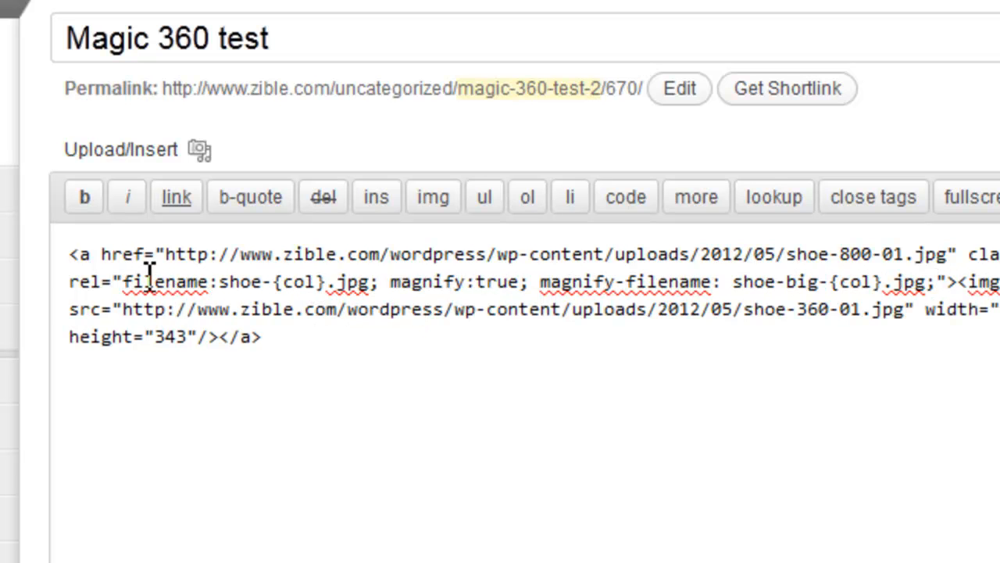
mouse_move(281, 287)
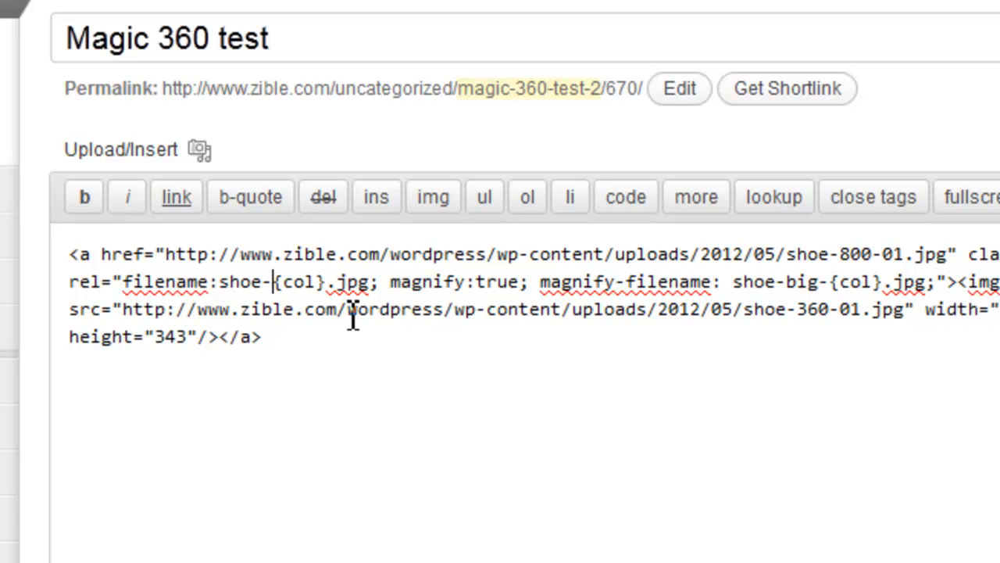
type("360")
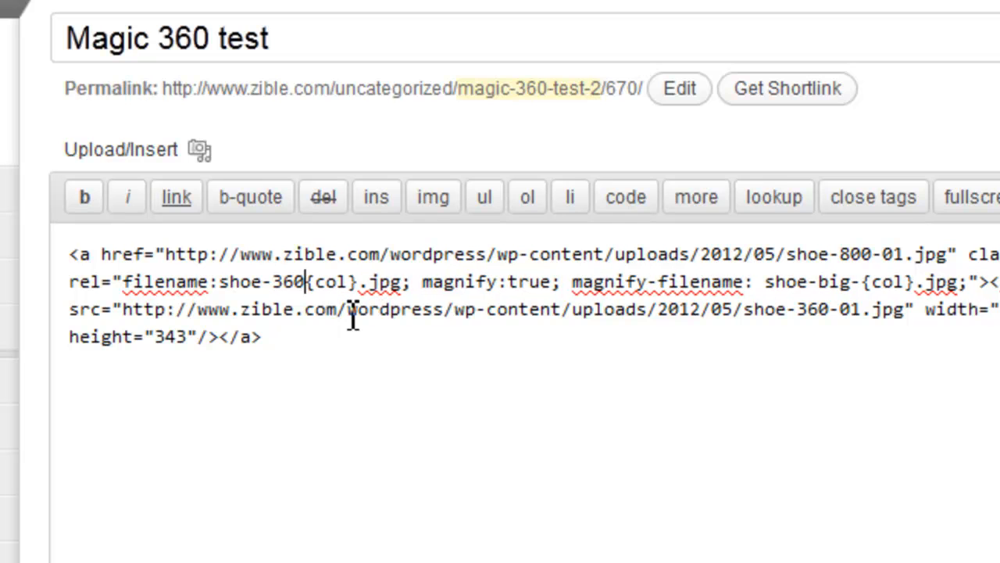
type("-")
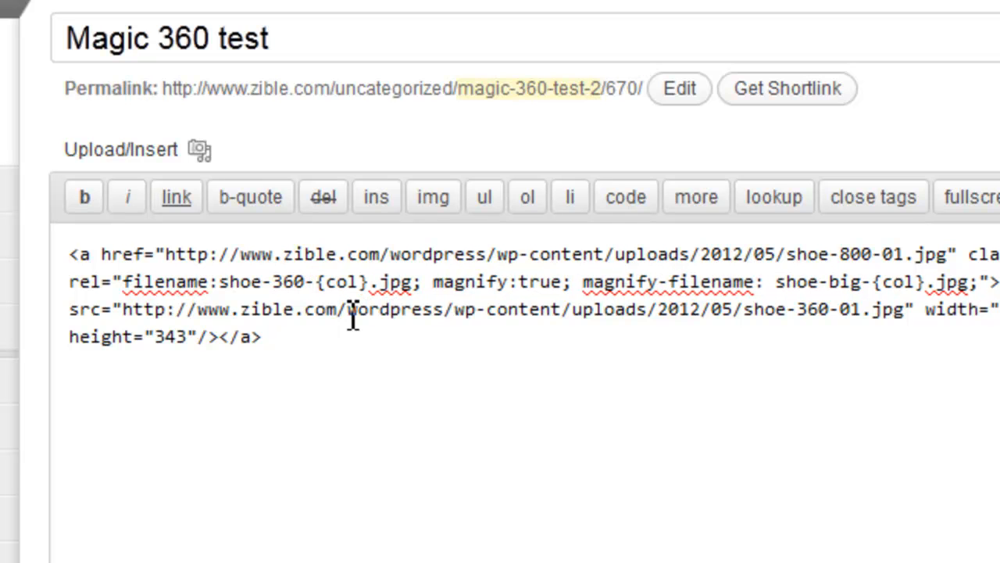
mouse_move(488, 289)
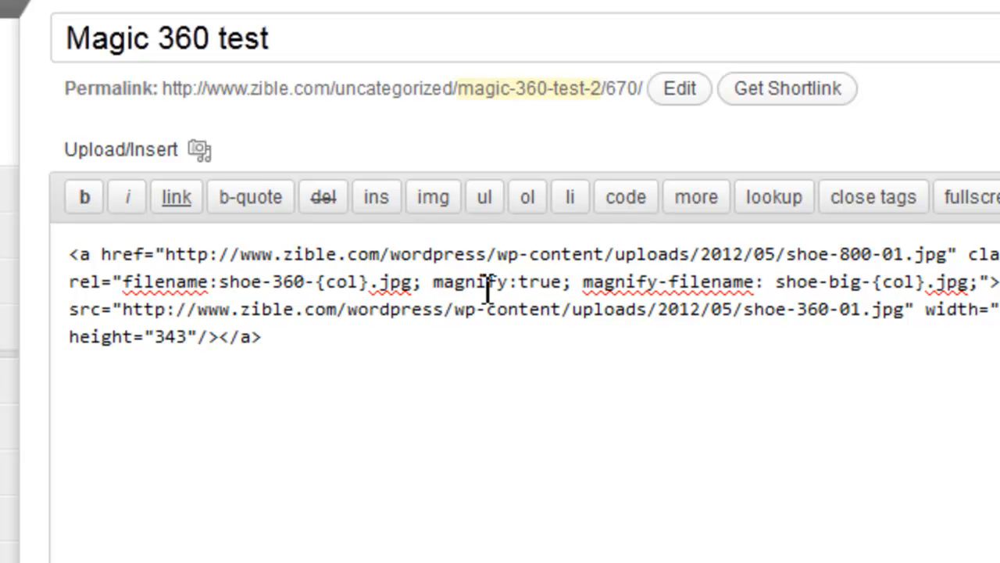
mouse_move(539, 283)
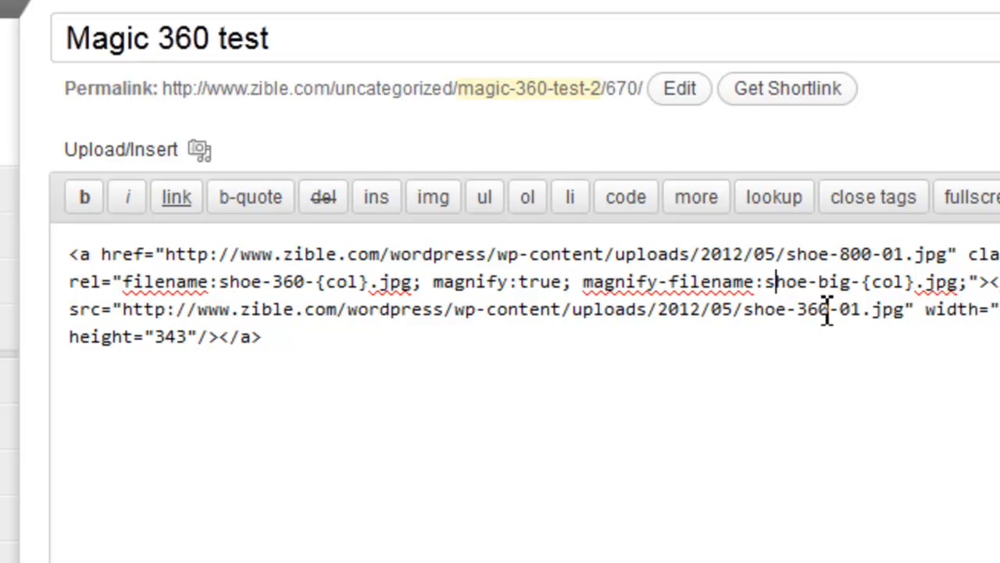
double_click(832, 281)
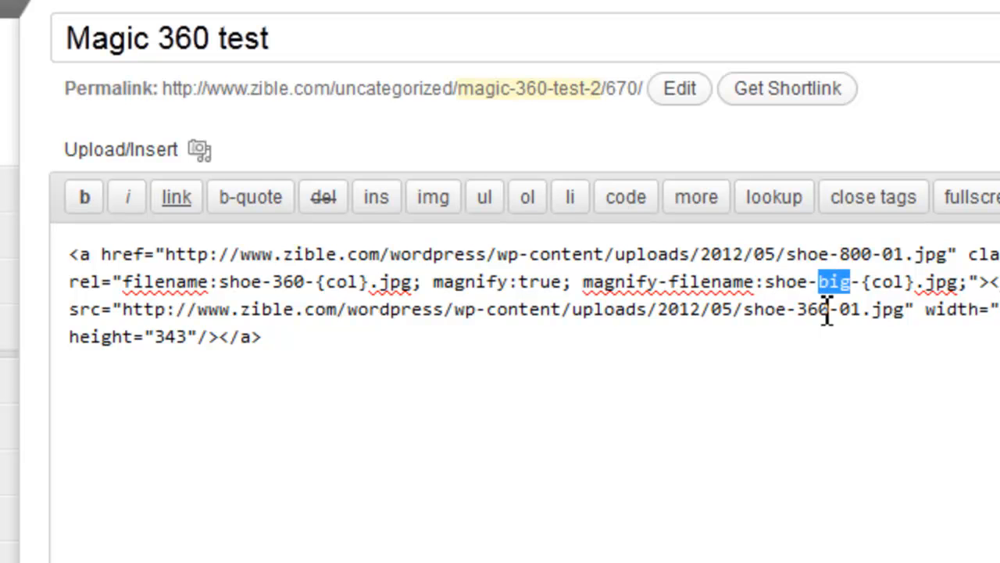
type("800")
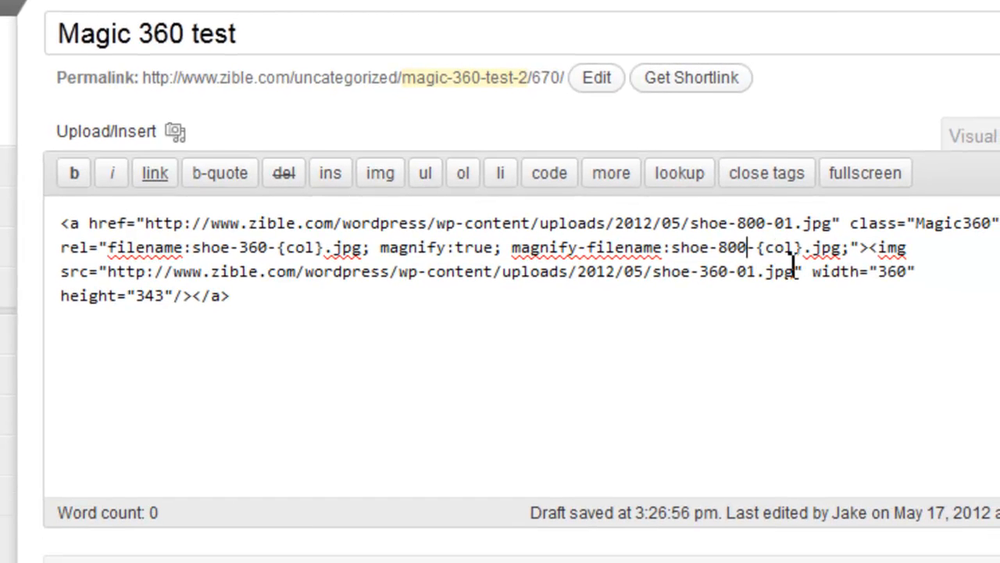
scroll("down", 3)
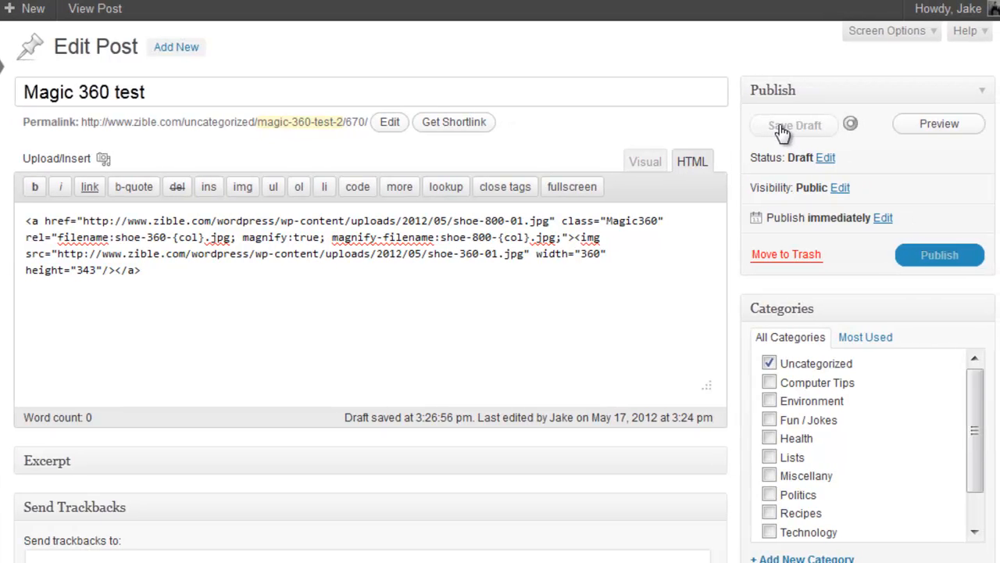
Save the draft and preview the post with the spinning, magnifiable shoe
left_click(794, 125)
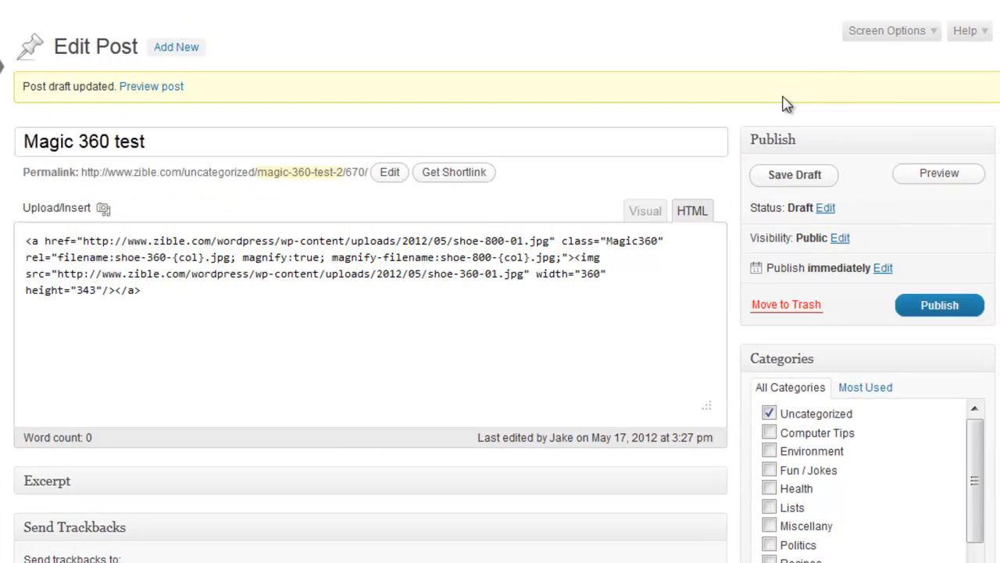
left_click(150, 85)
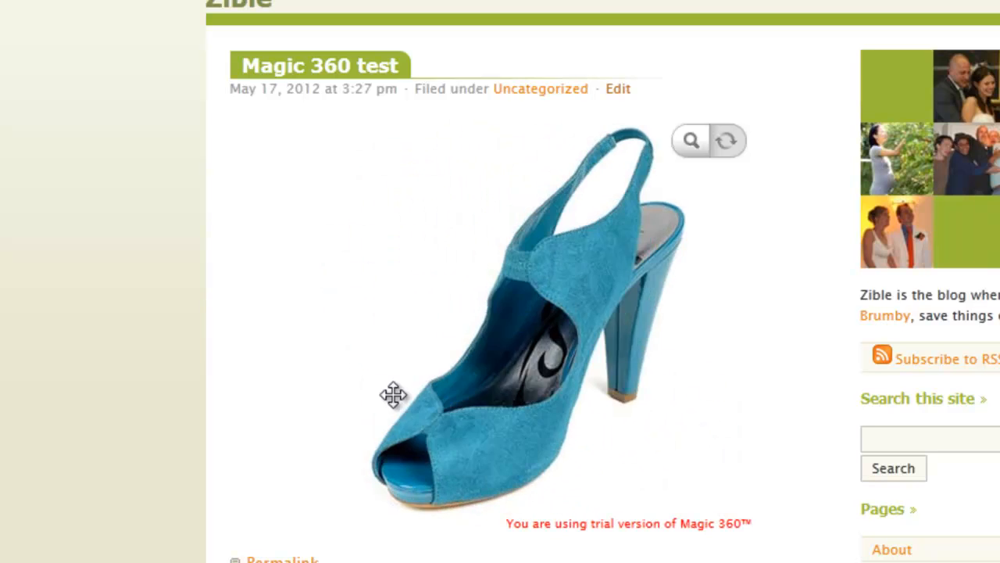
left_click_drag(394, 394, 409, 369)
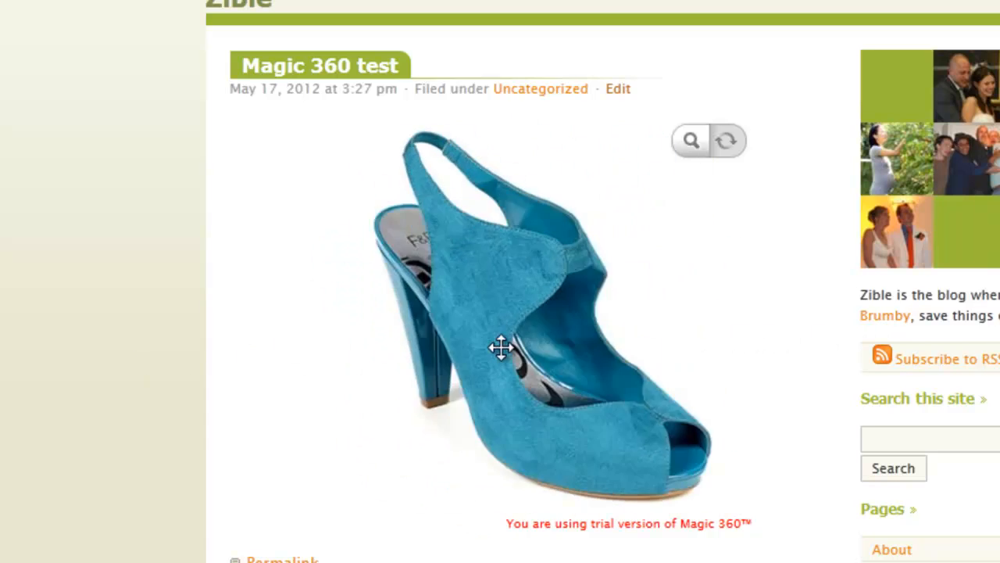
left_click_drag(500, 351, 591, 351)
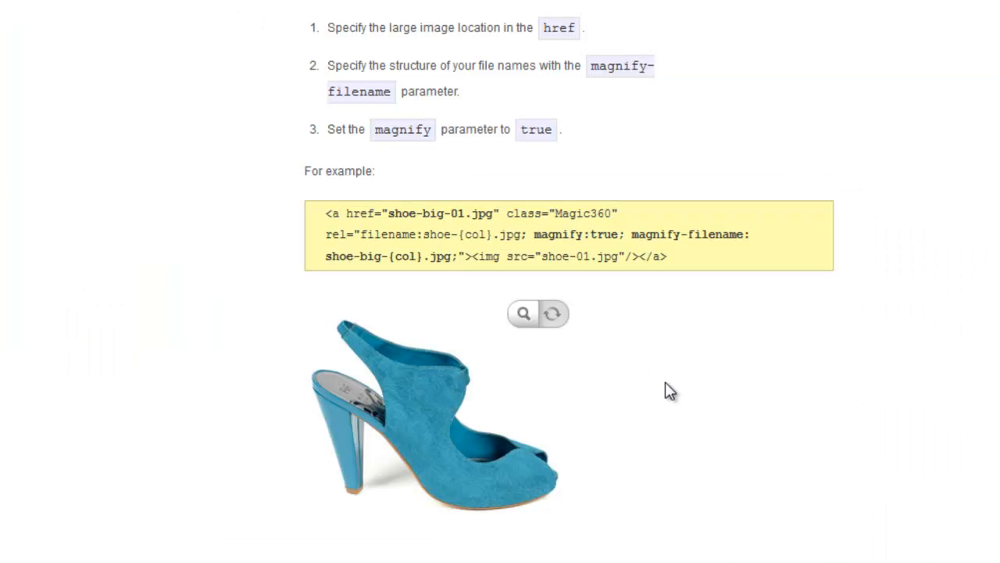
Scroll the guide down to the Multiple rows section with rows:4; columns:12
scroll("down", 3)
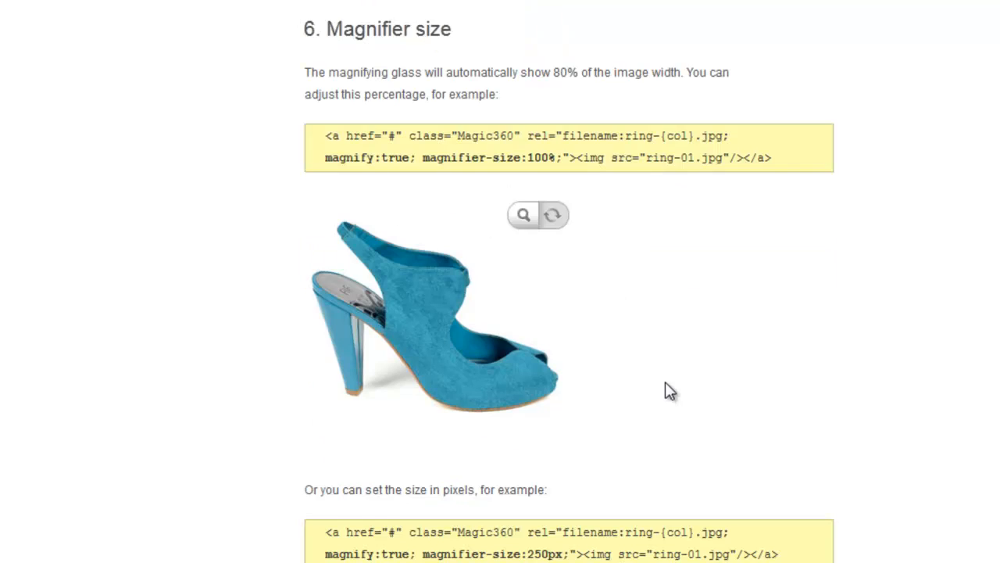
scroll("down", 3)
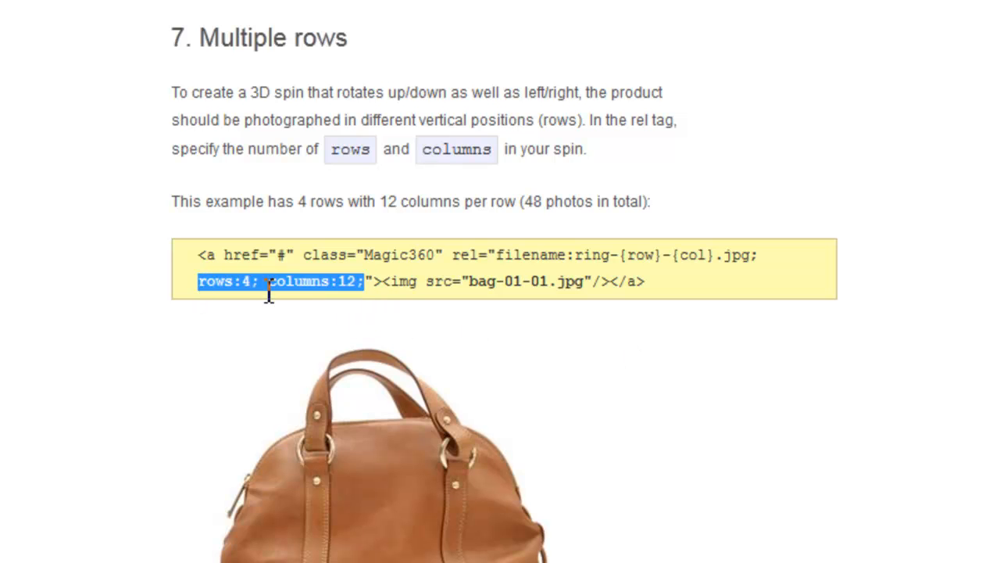
mouse_move(456, 173)
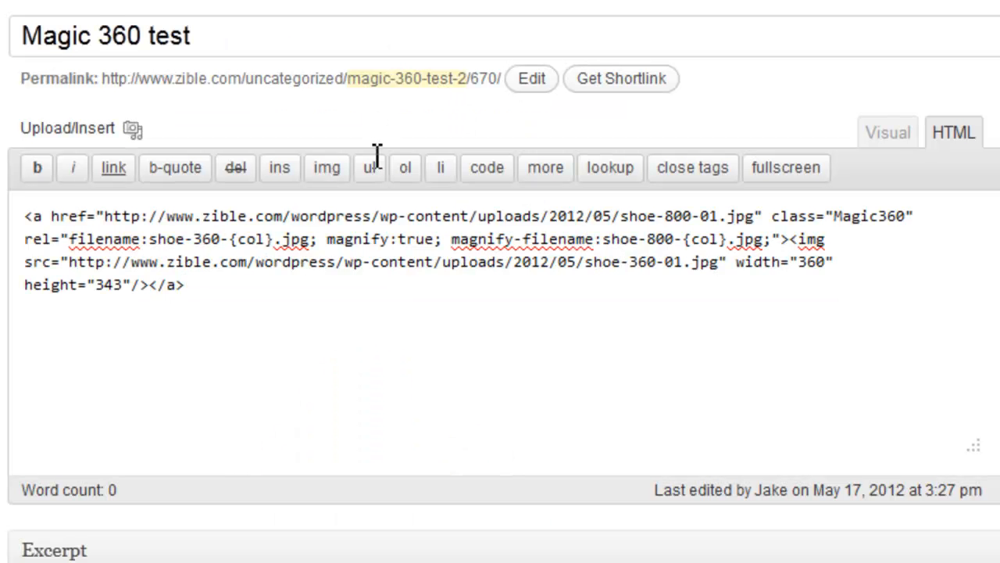
mouse_move(775, 243)
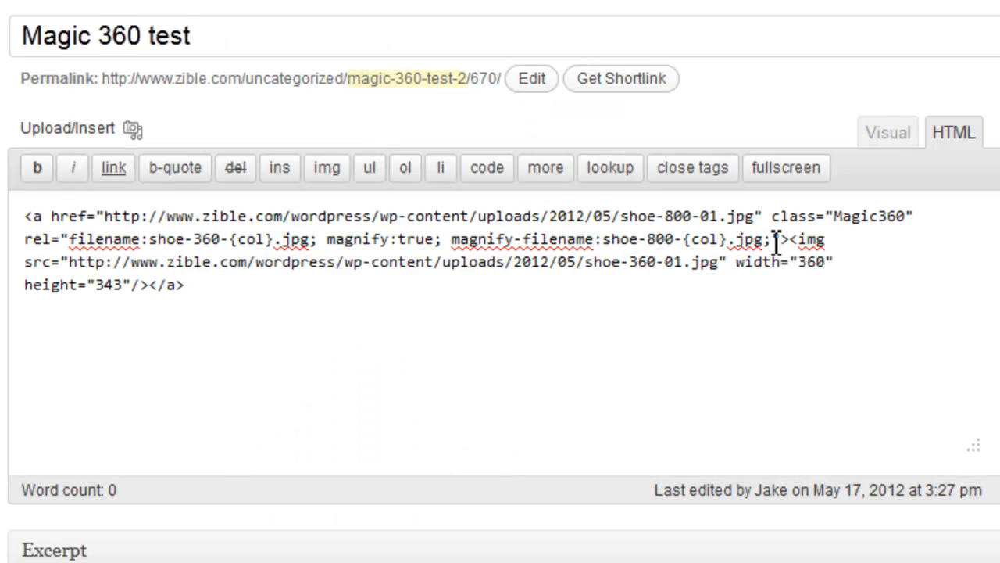
mouse_move(809, 323)
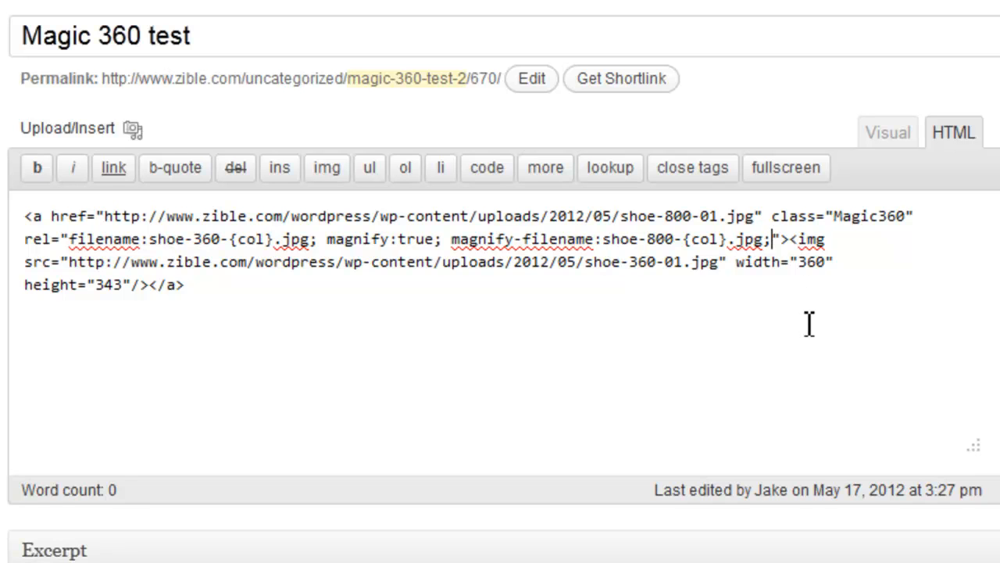
Add rows:1; columns:36; to the post's Magic 360 rel attribute after the magnify filename
type("rows:4; columns:12;")
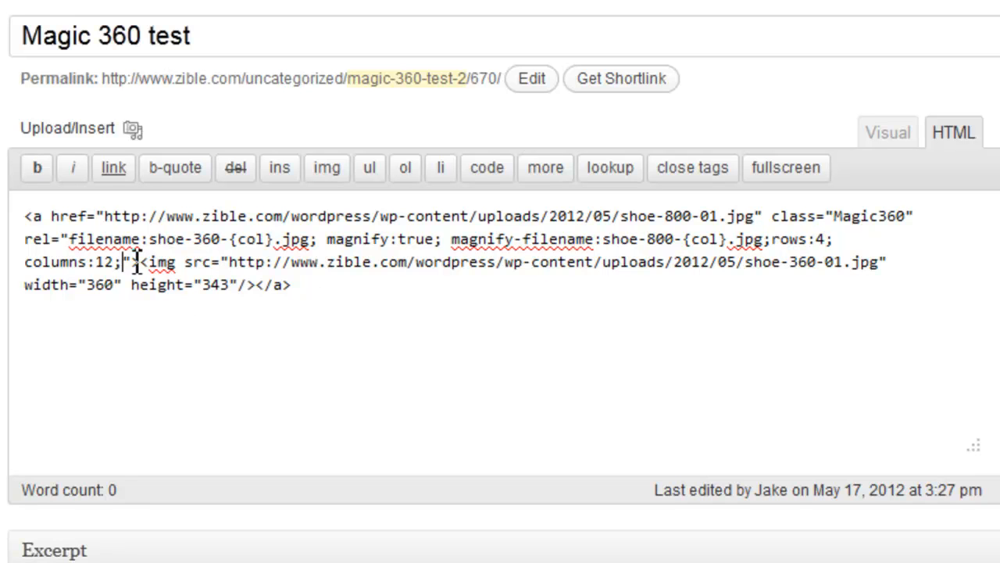
double_click(100, 263)
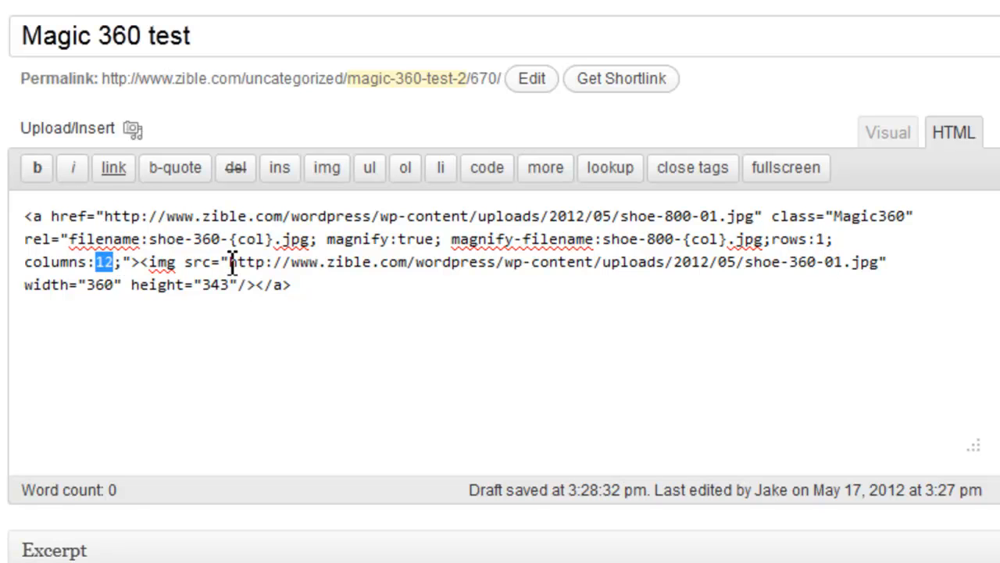
type("36")
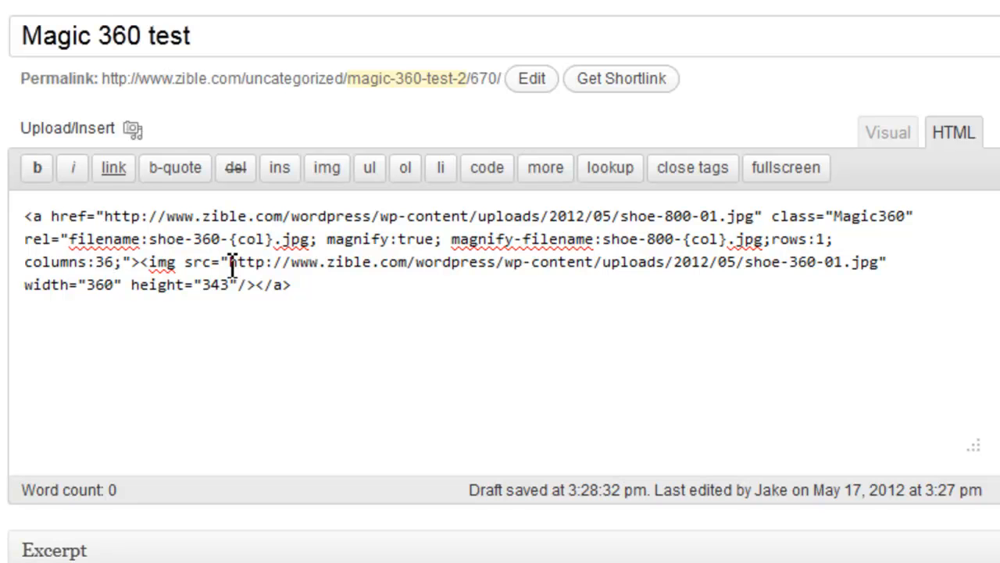
mouse_move(148, 285)
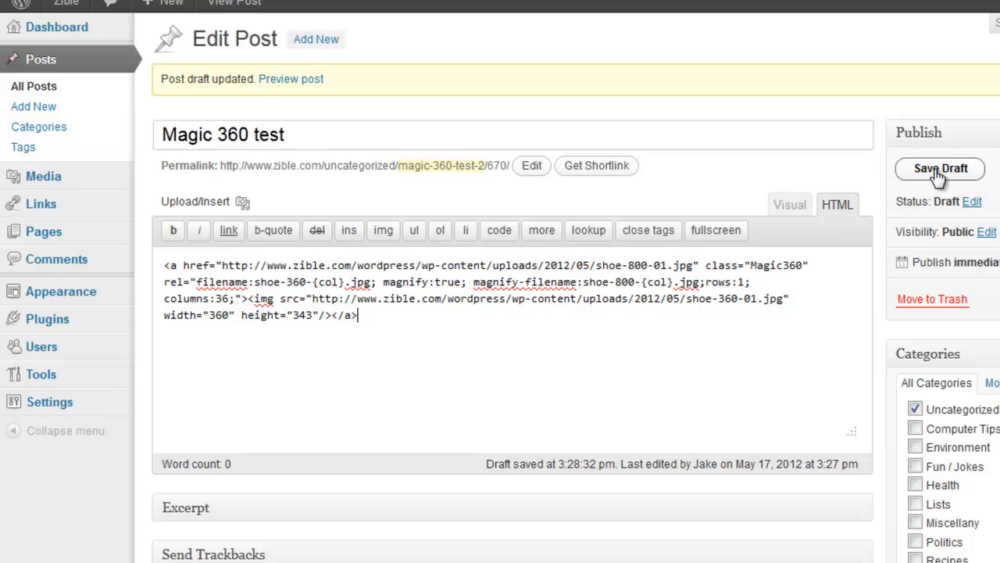
Save the draft, then reach the Magic 360 Configuration page via the Plugins menu
left_click(941, 169)
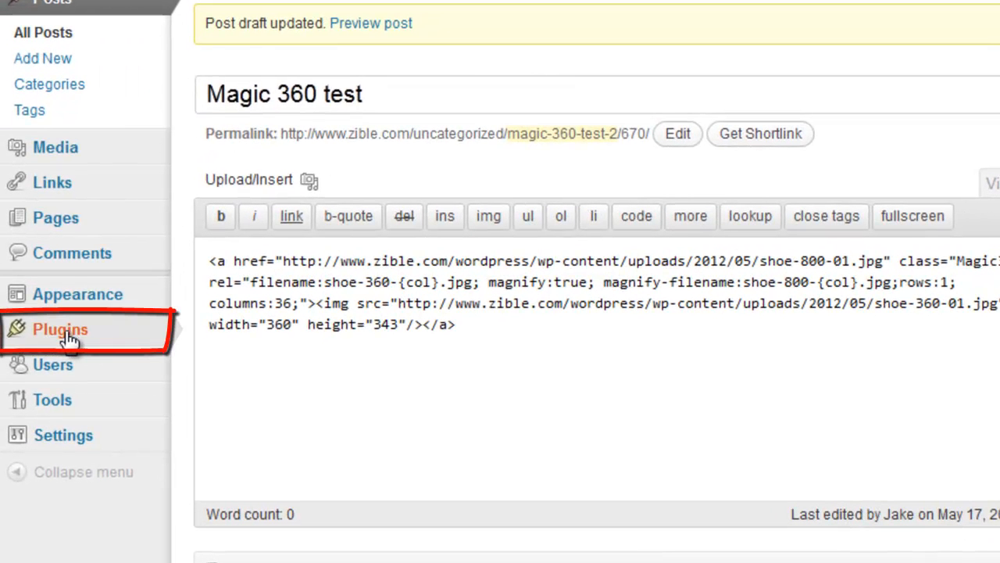
left_click(60, 328)
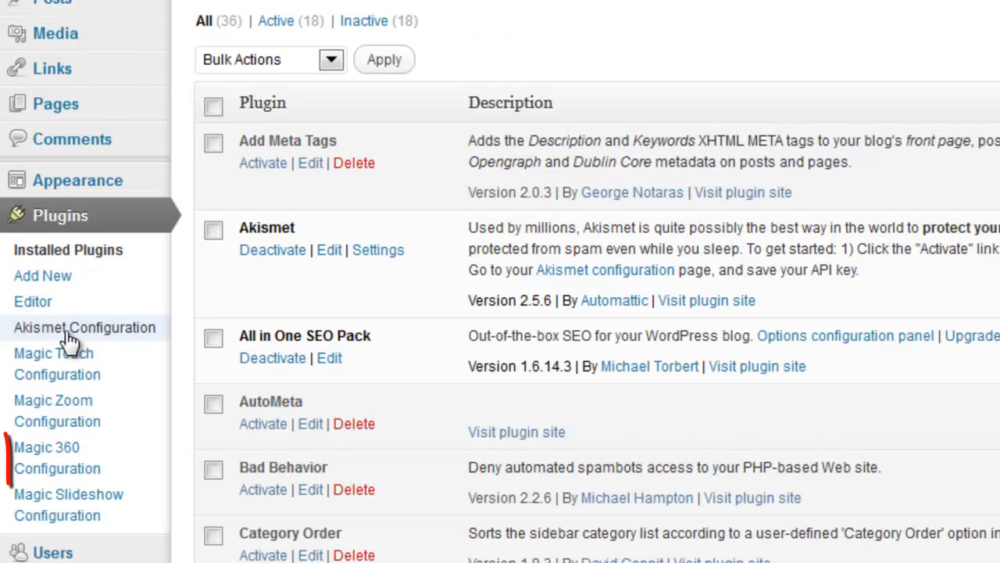
mouse_move(56, 457)
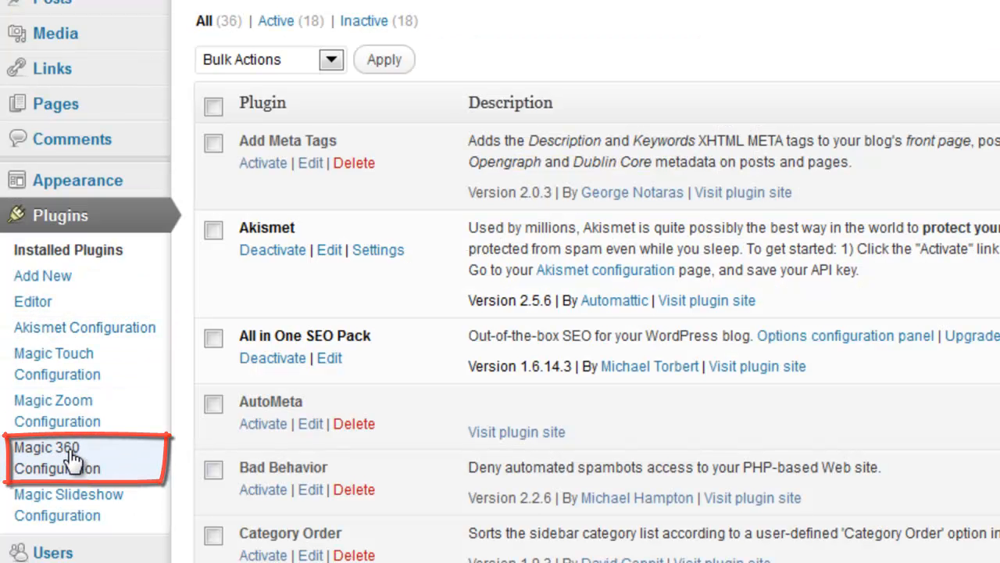
left_click(56, 456)
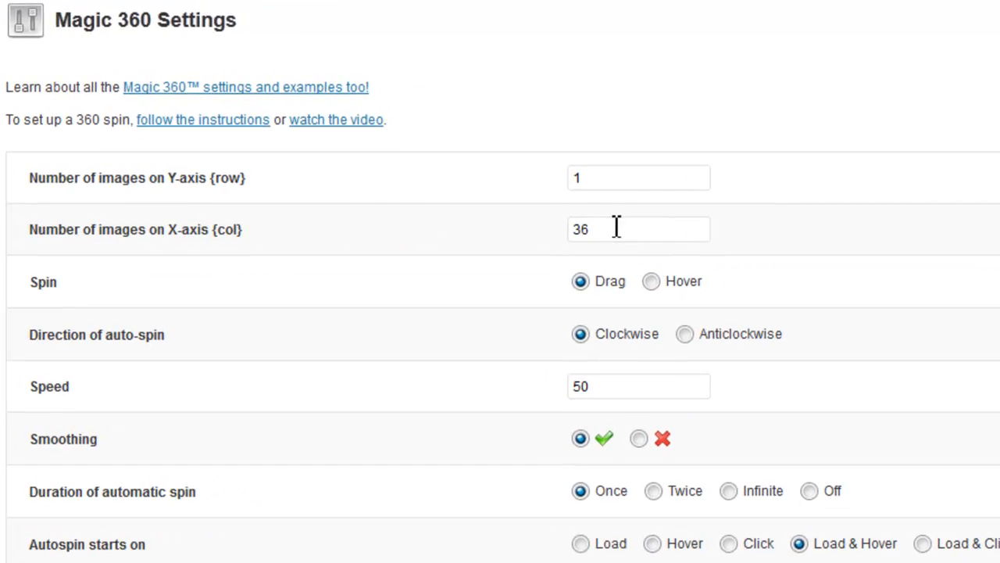
Set defaults to 3 Y-axis rows and 18 X-axis columns with spin on hover
left_click(638, 178)
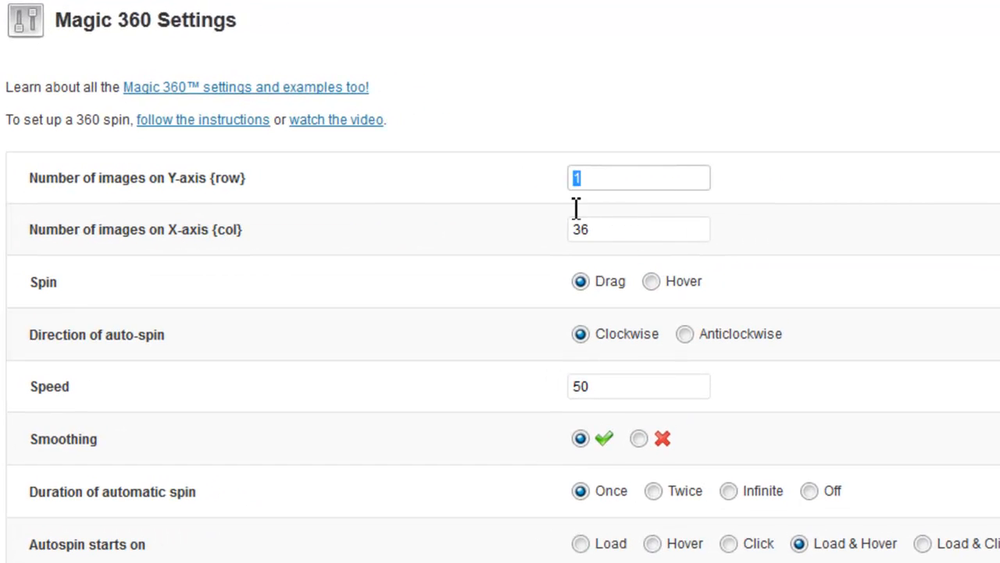
mouse_move(475, 171)
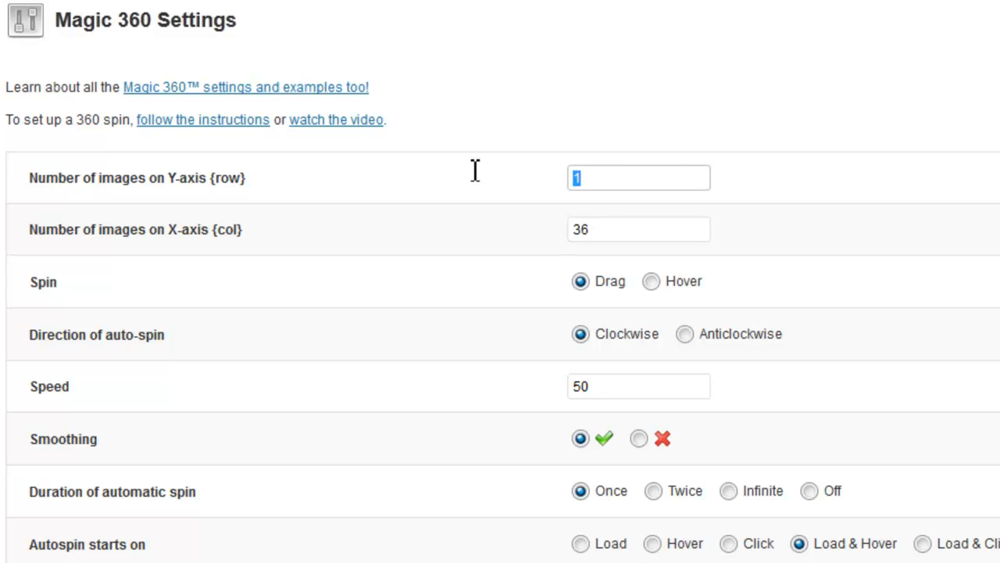
type("3")
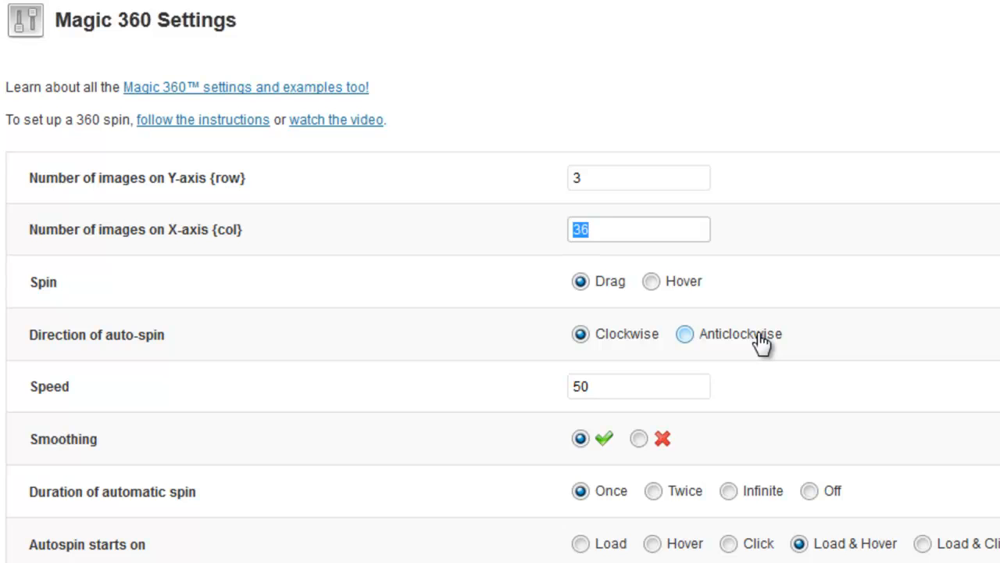
type("18")
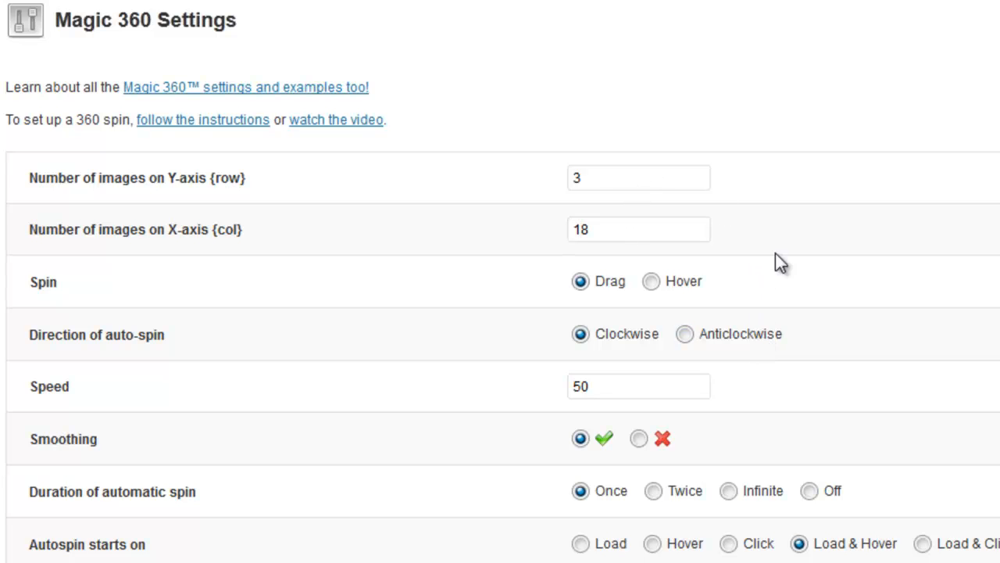
mouse_move(653, 331)
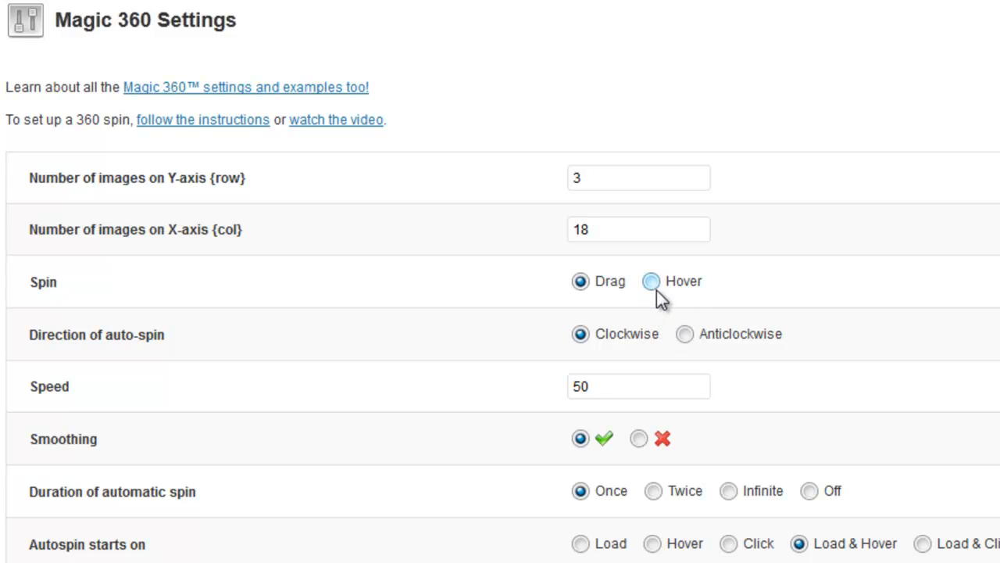
left_click(652, 281)
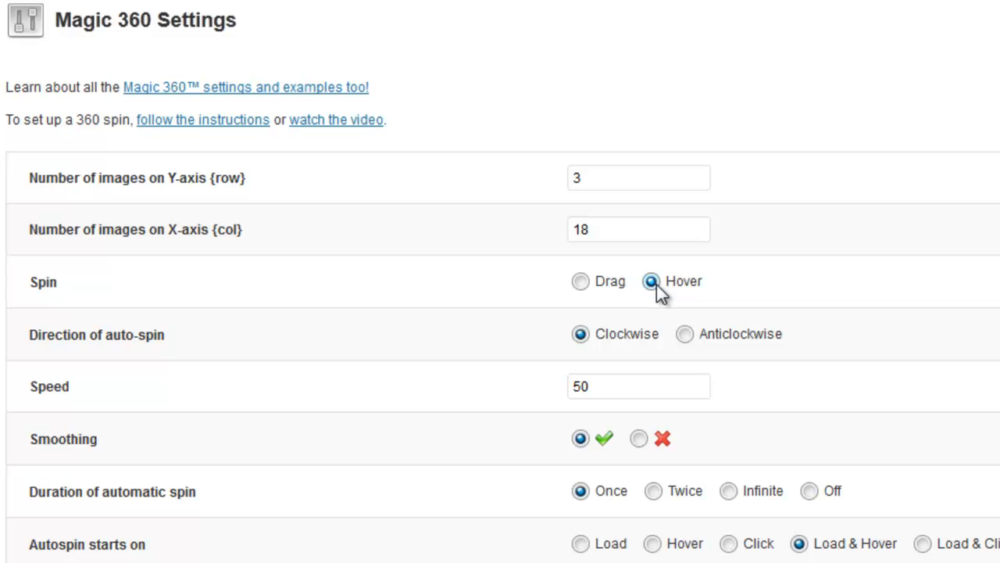
Set the duration of automatic spin to Infinite
scroll("down", 3)
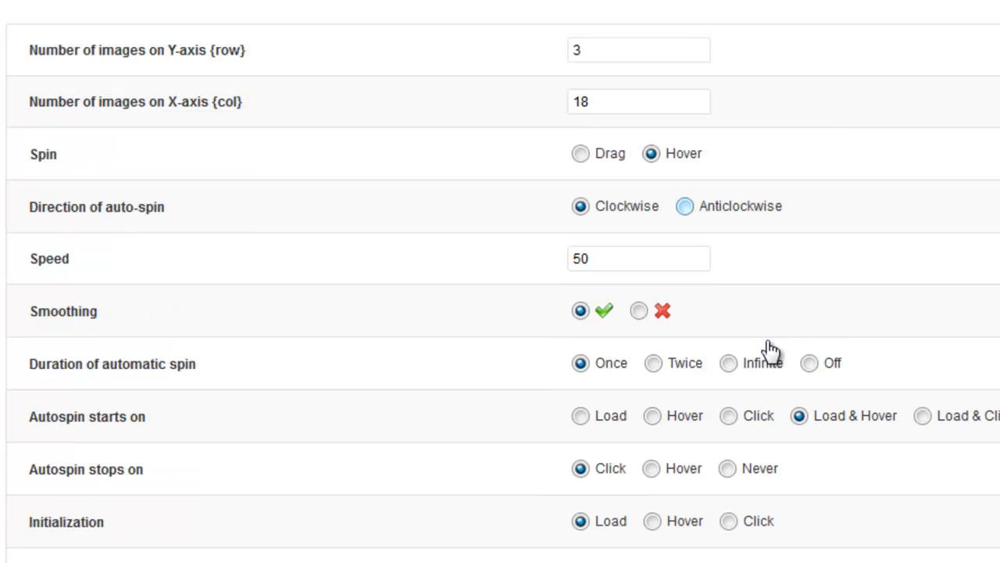
left_click(728, 363)
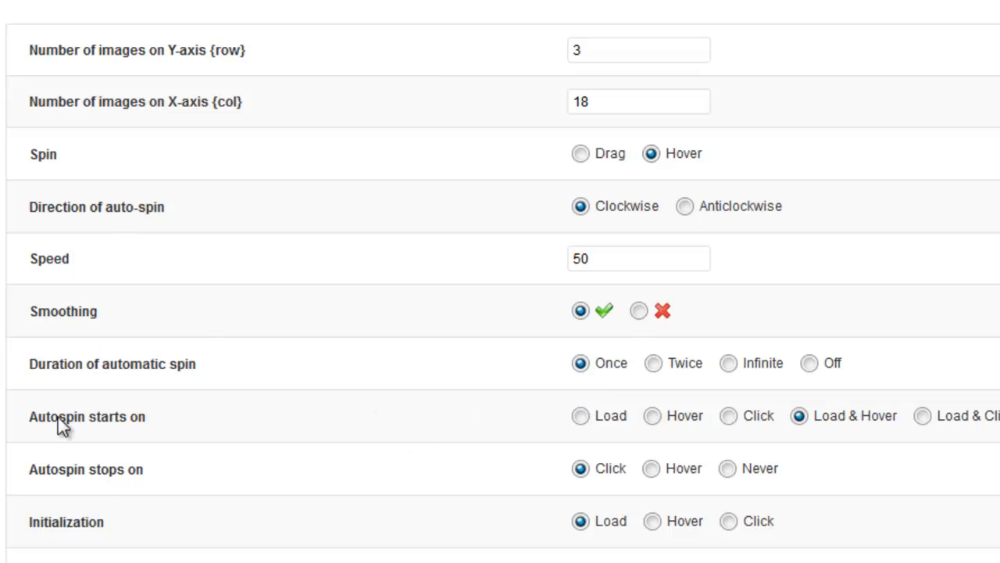
left_click(582, 416)
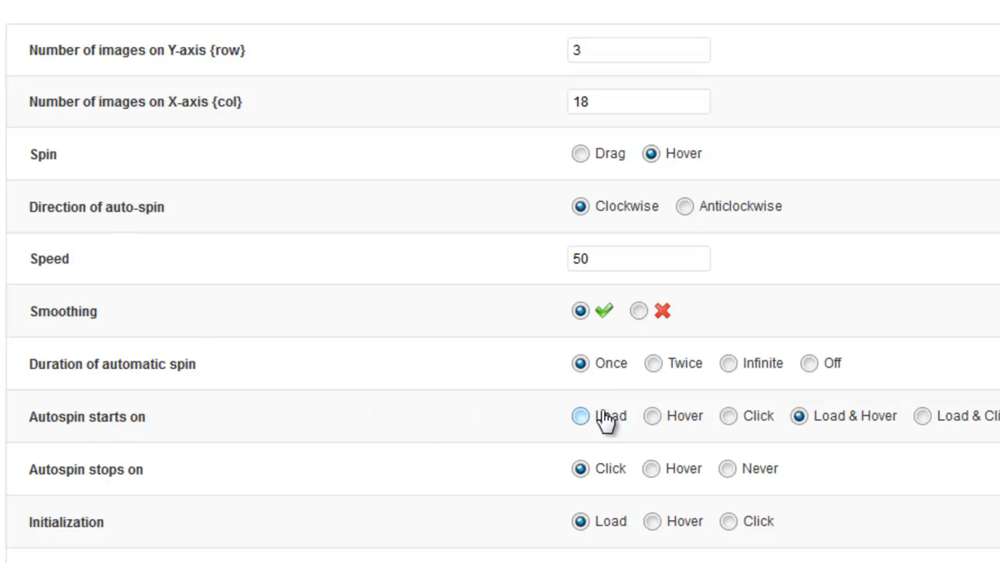
mouse_move(675, 404)
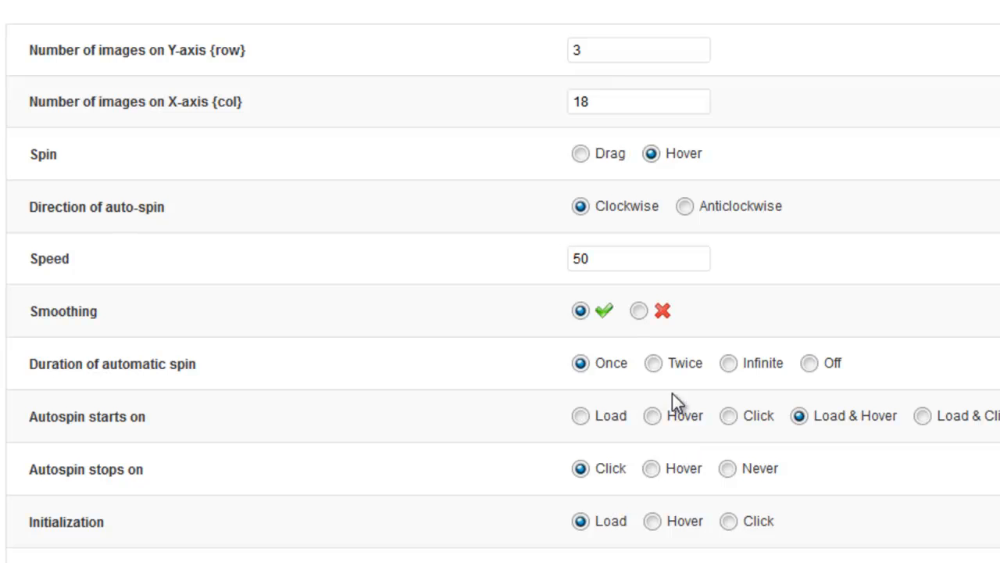
left_click(729, 362)
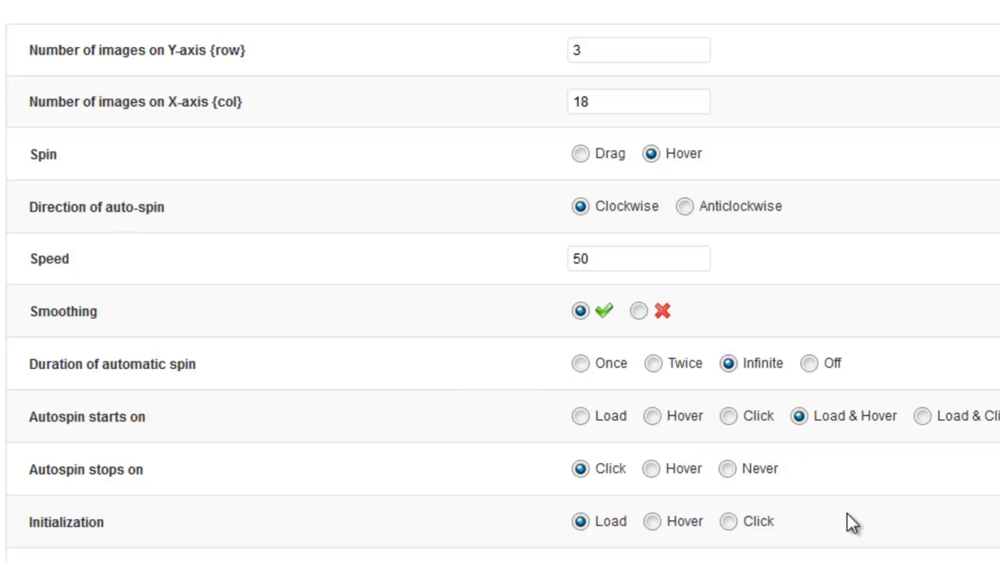
scroll("down", 3)
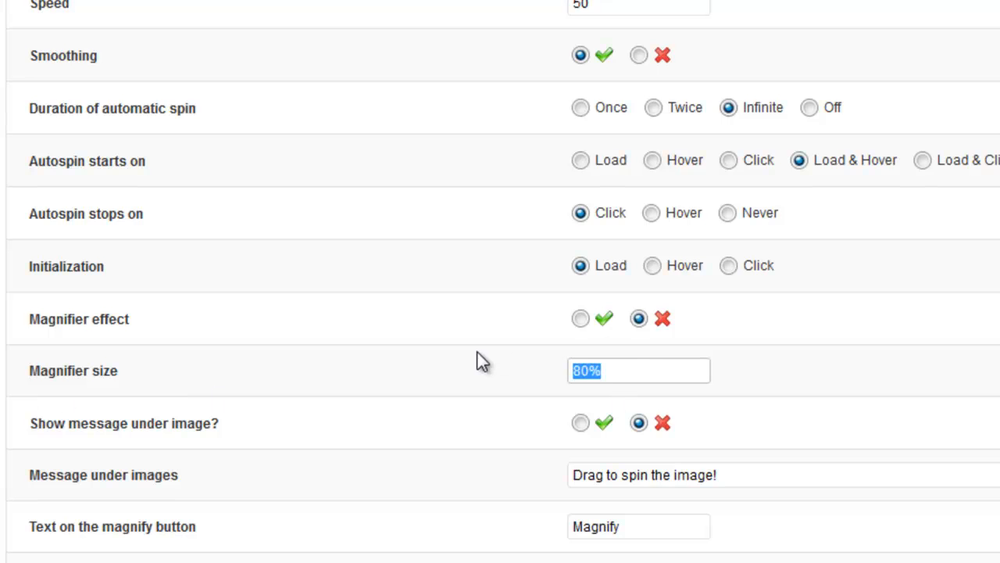
Change magnifier size from 80% to 100% and start retyping the loading text ('This i')
type("100%")
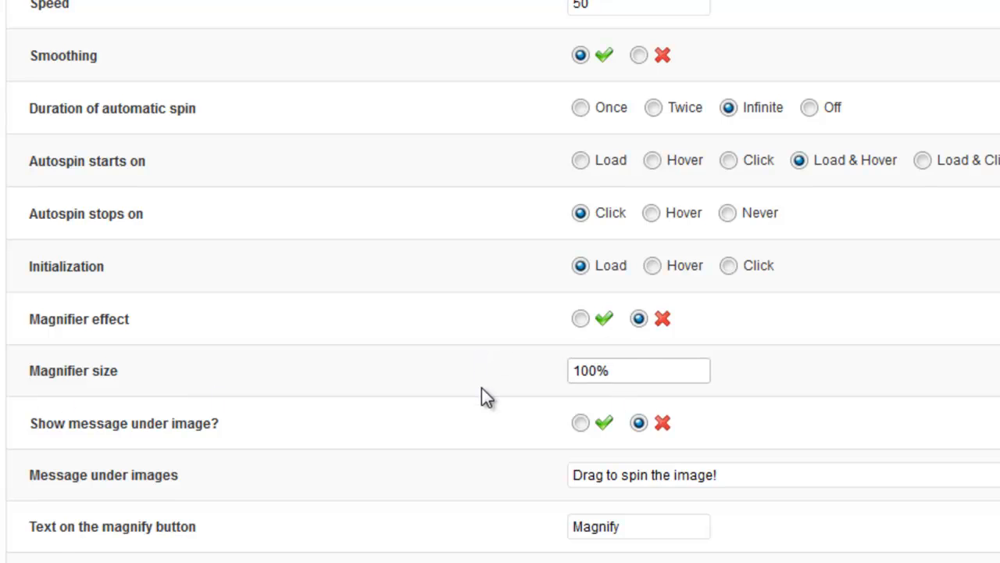
scroll("down", 3)
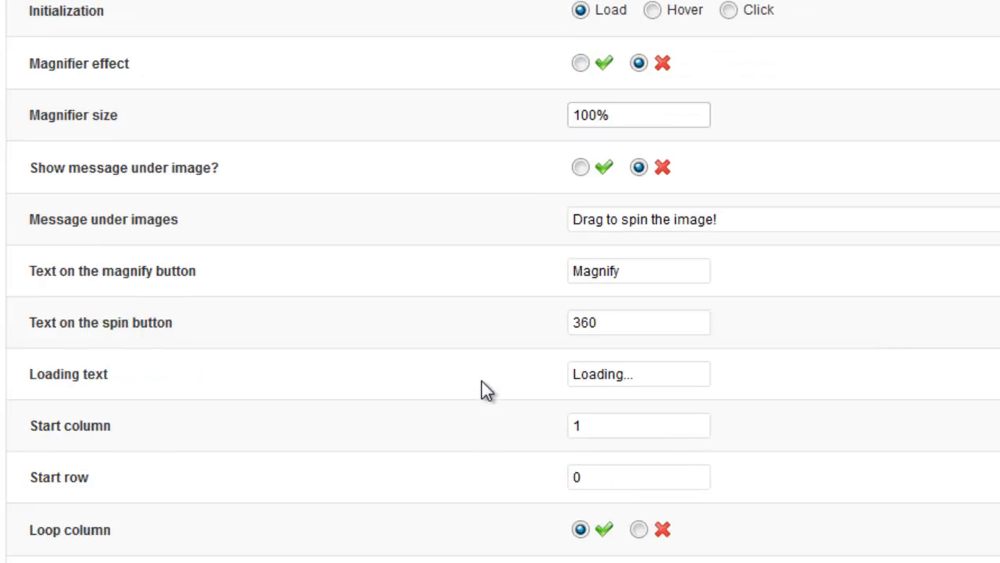
mouse_move(500, 453)
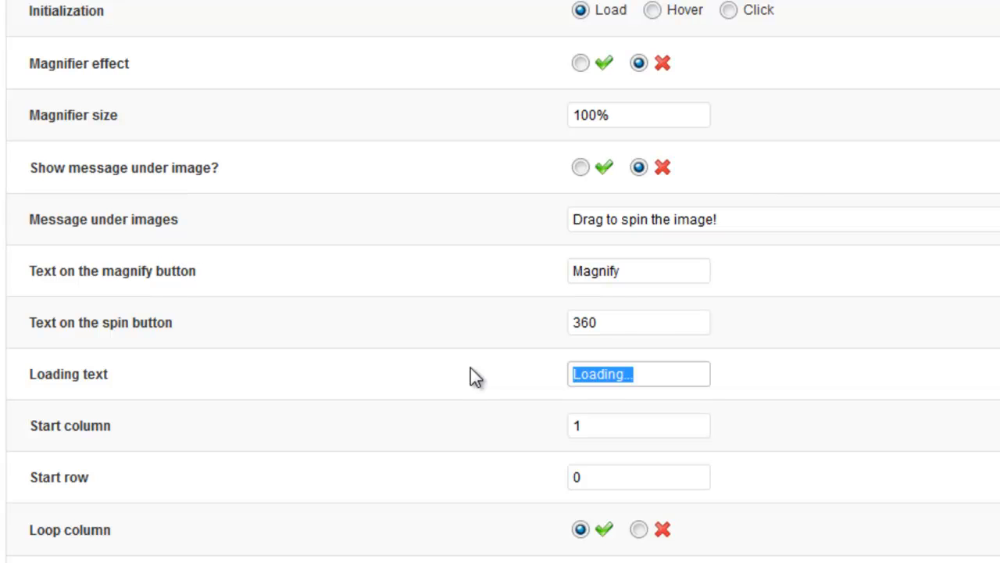
type("This i")
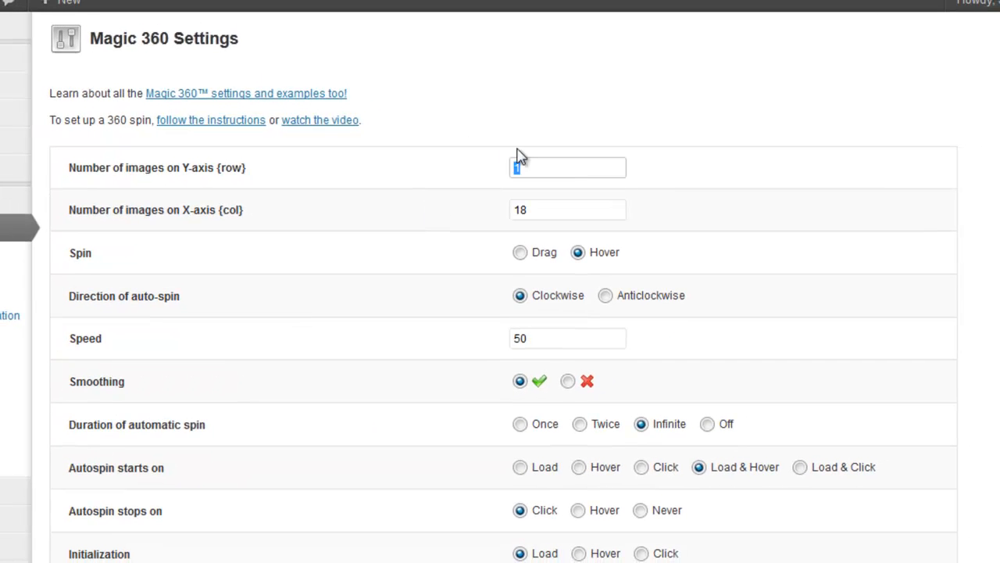
scroll("down", 3)
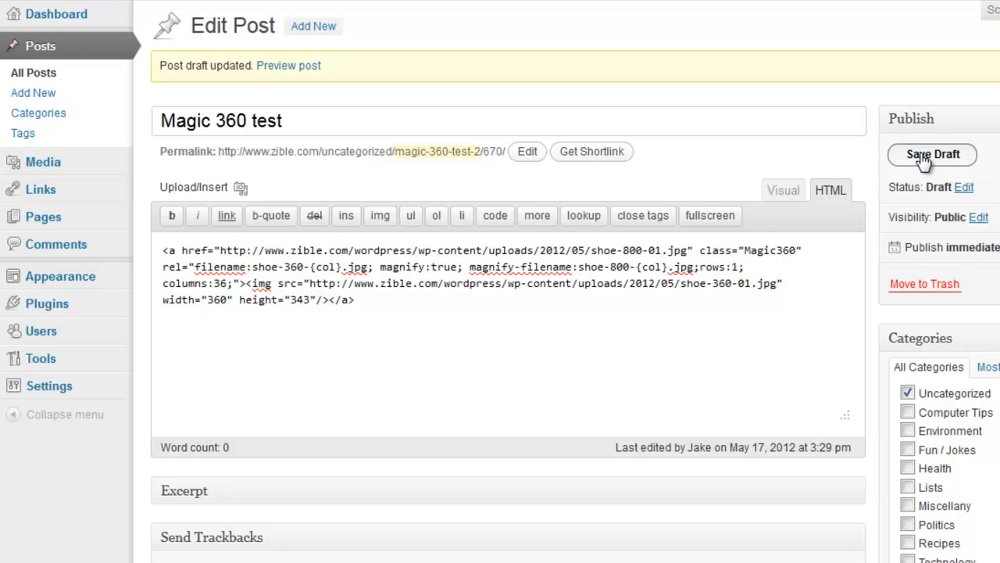
Save the 'Magic 360 test' post as a draft from the Publish box
left_click(932, 155)
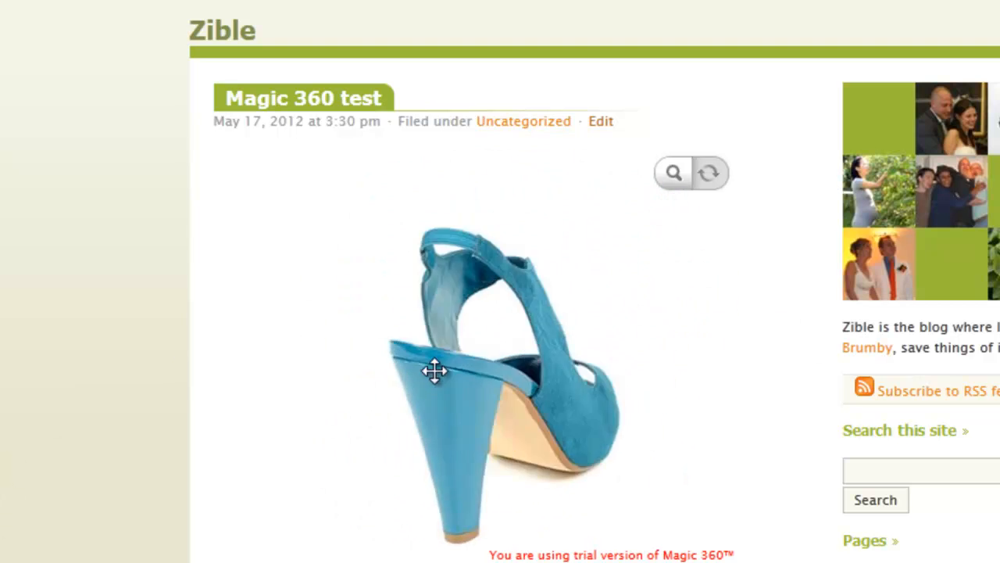
Drag the blue shoe through side, back and front views, then leave the magnified view
left_click_drag(435, 372, 347, 391)
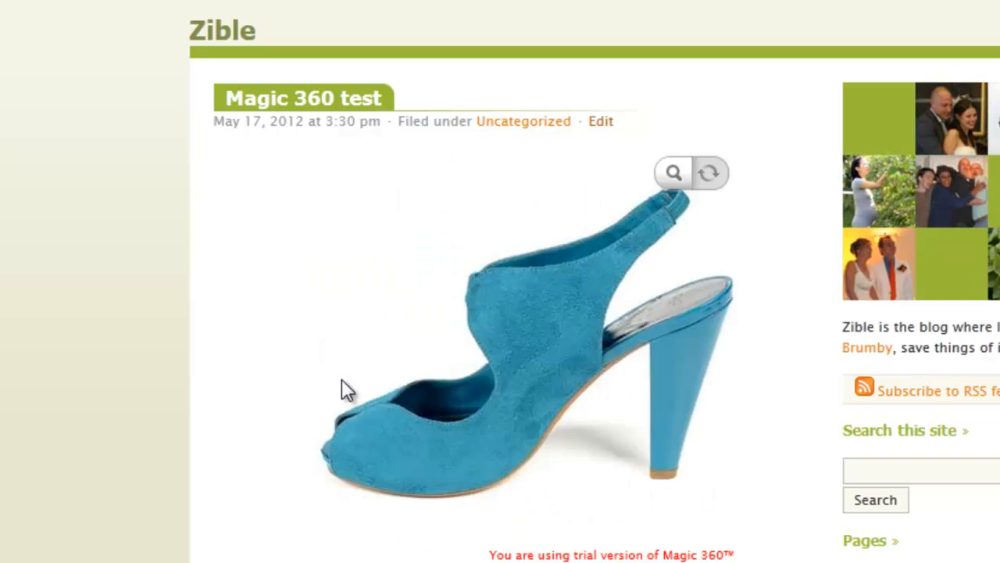
left_click_drag(347, 389, 466, 342)
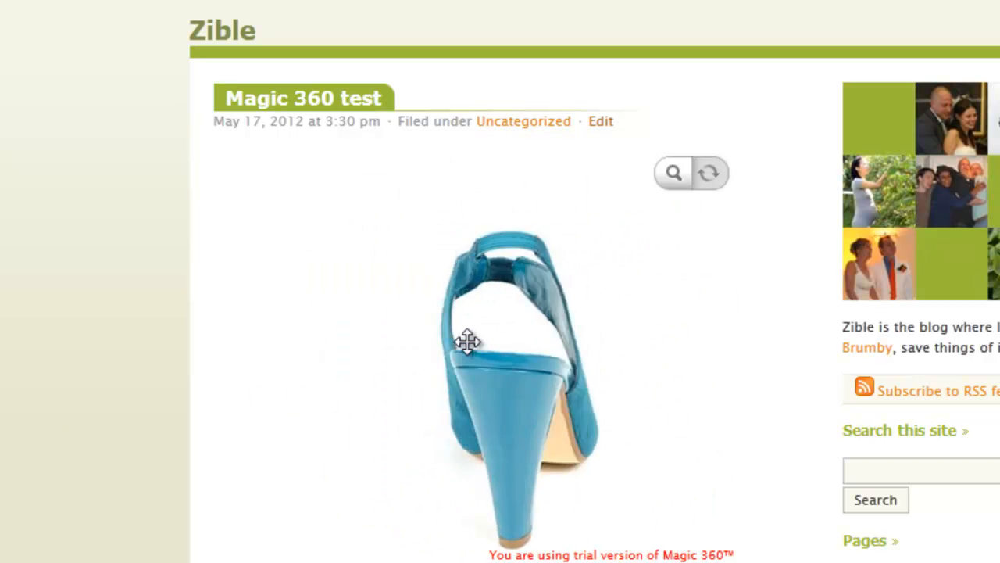
left_click_drag(466, 341, 582, 345)
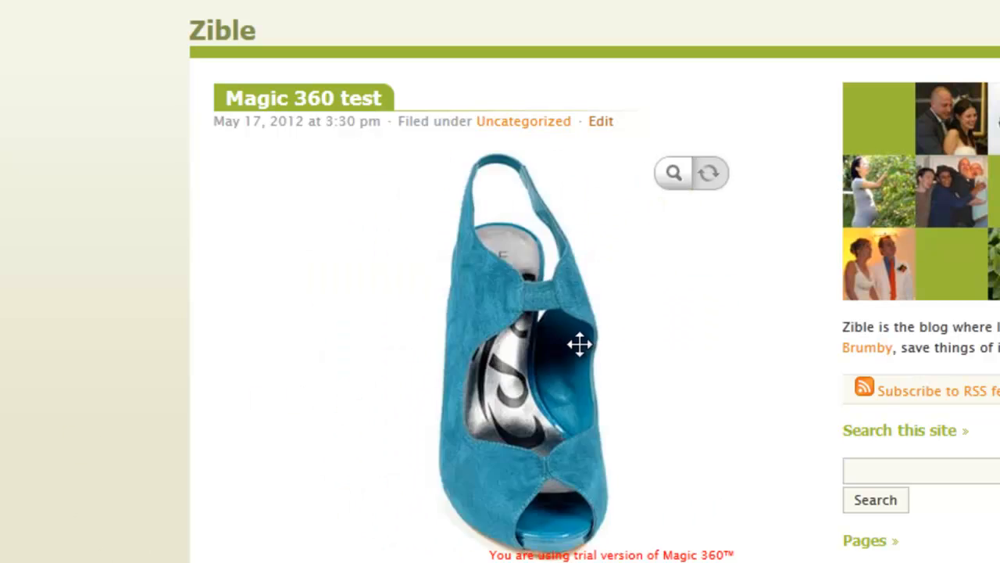
left_click_drag(581, 345, 601, 350)
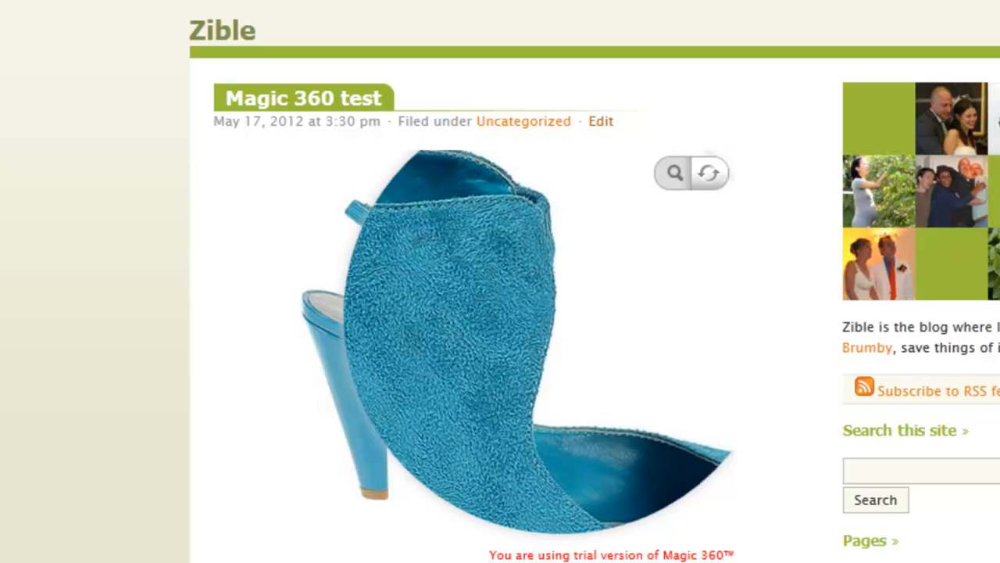
left_click(673, 172)
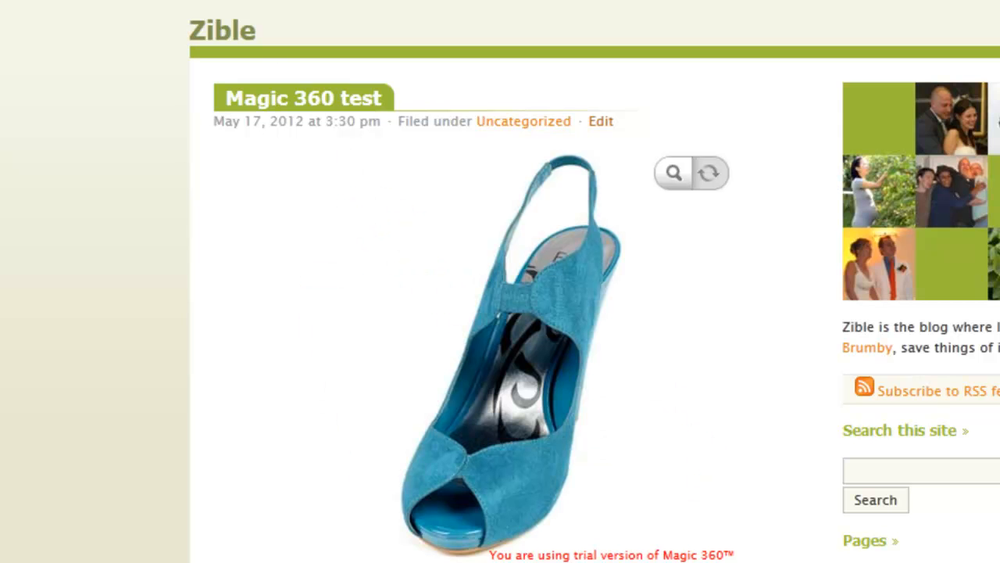
scroll("down", 3)
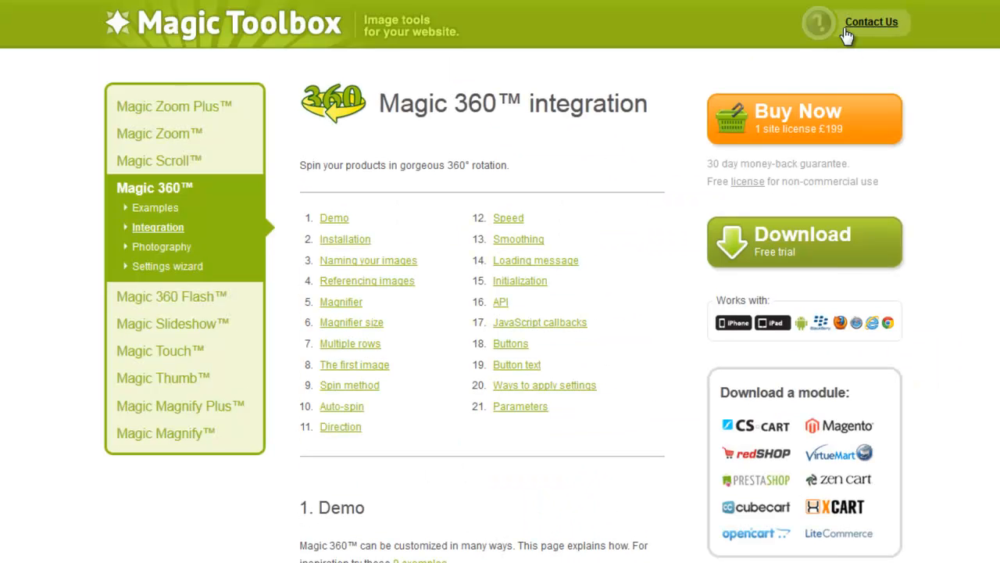
mouse_move(719, 226)
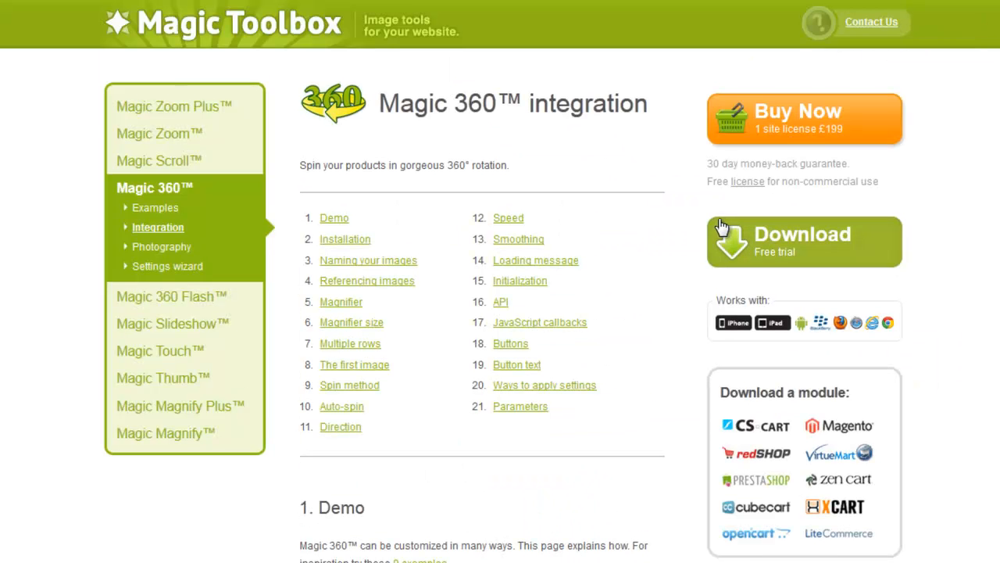
Go to Contact Us on the Magic Toolbox site and focus the Your name field
left_click(872, 22)
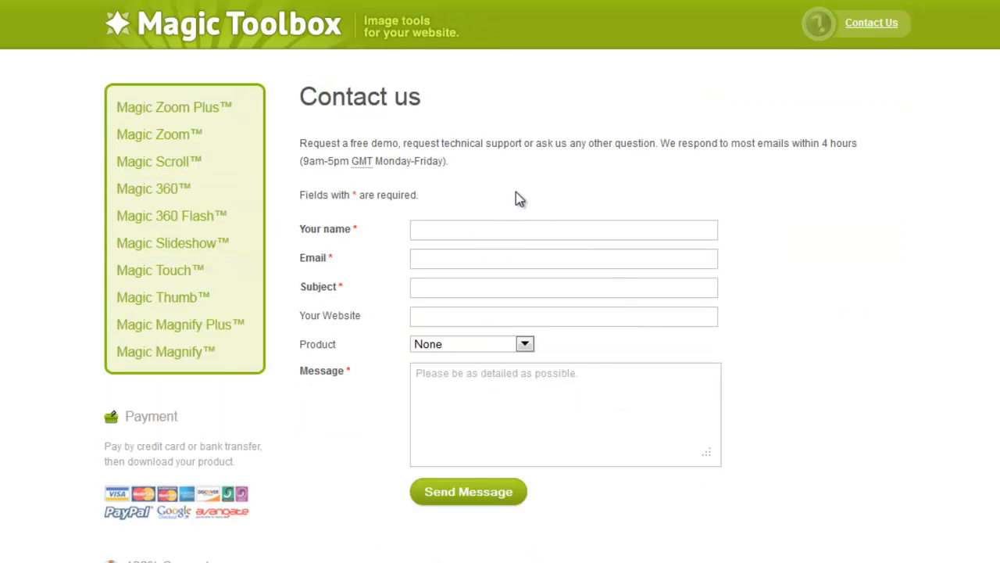
left_click(563, 228)
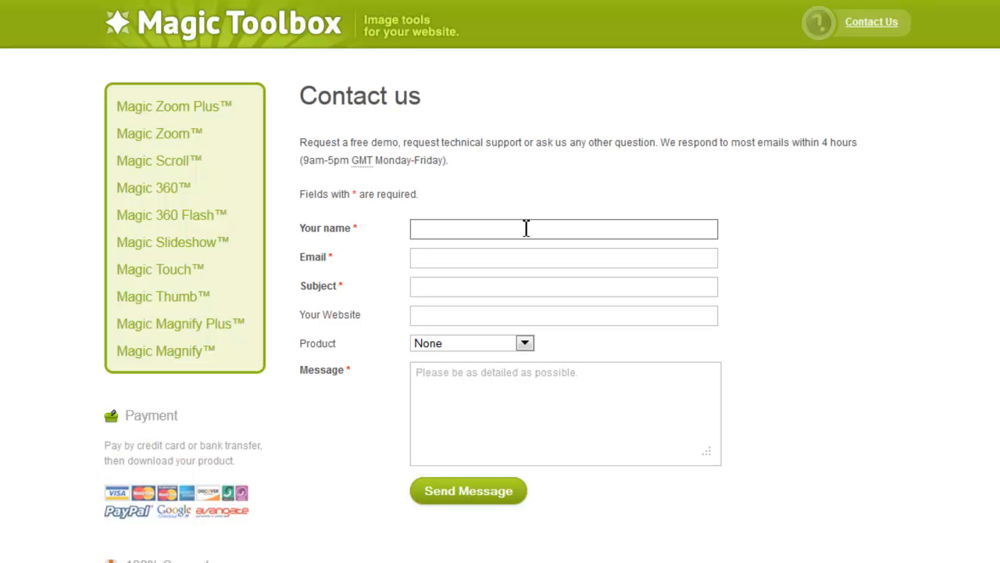
mouse_move(472, 178)
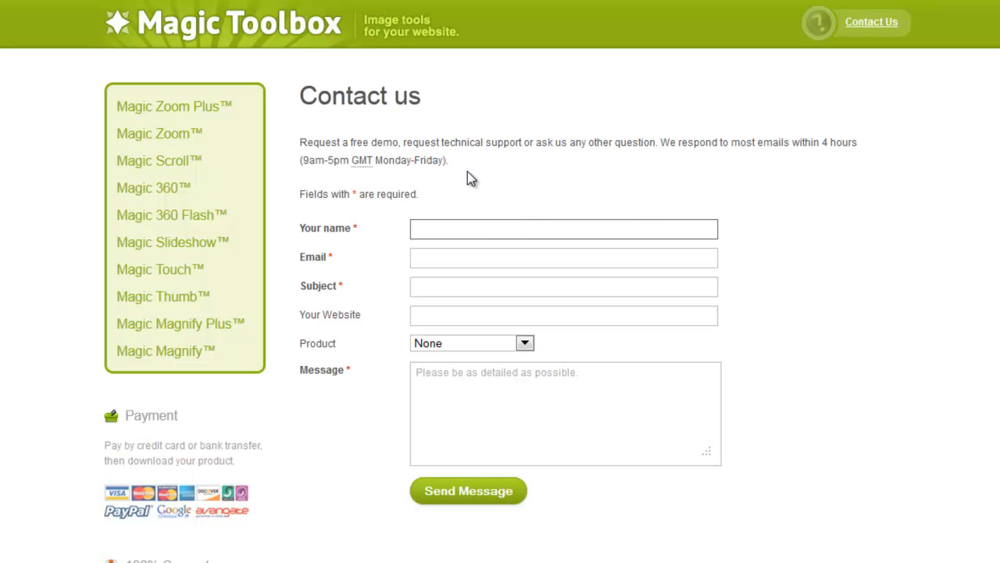